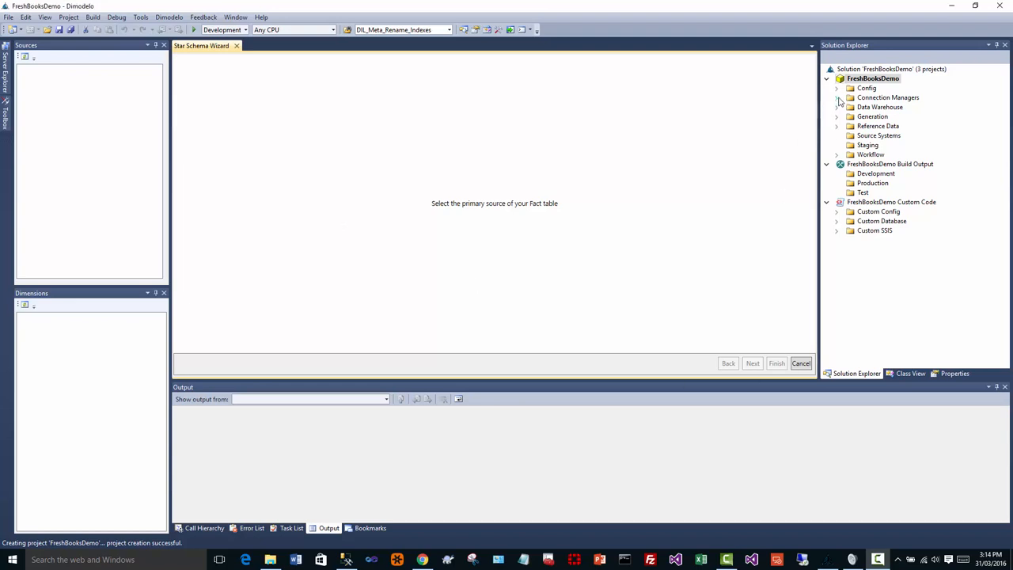
Create a new DB connection manager using the Microsoft ODBC Data Source type.
click(837, 97)
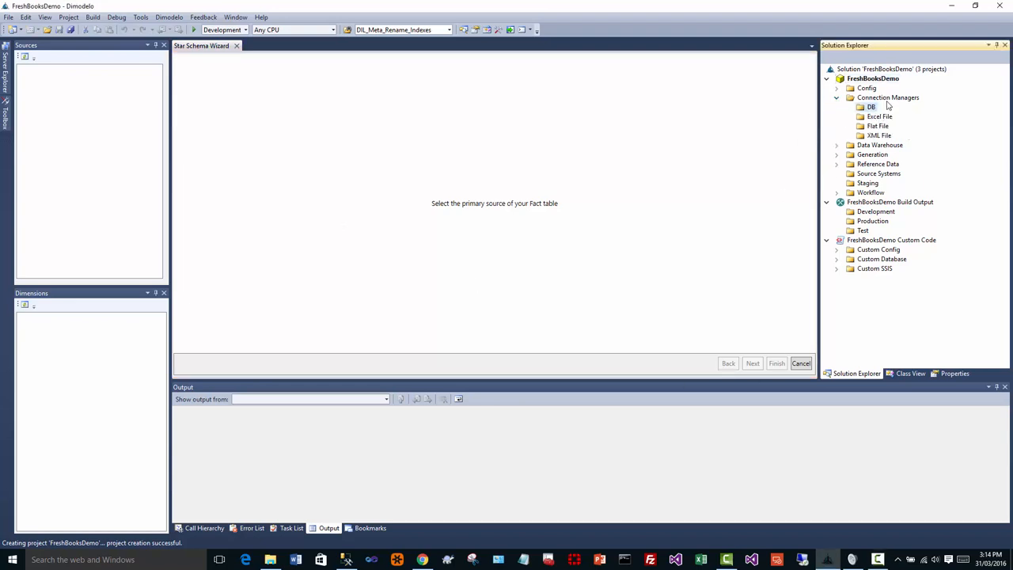
right_click(871, 106)
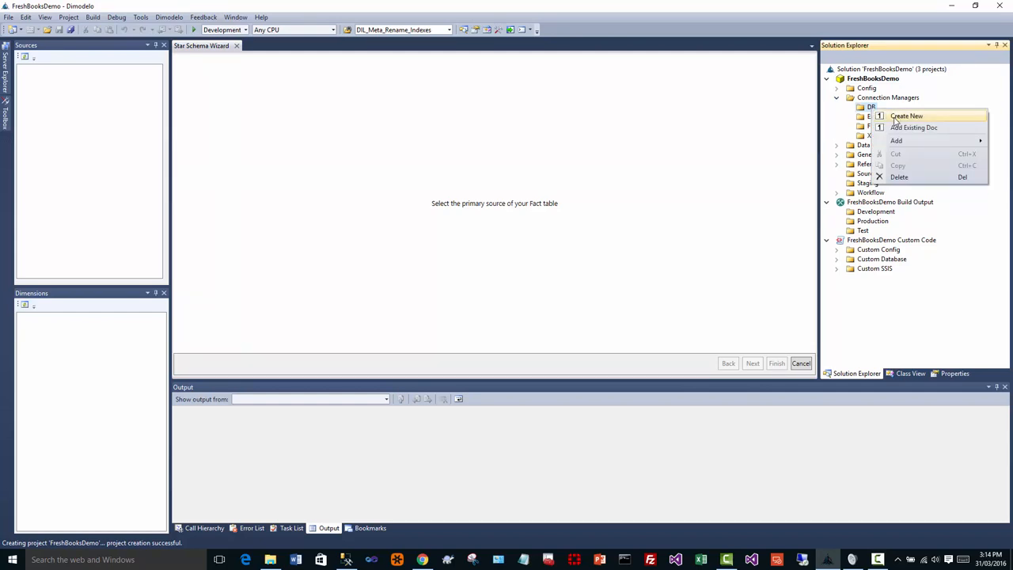
click(907, 117)
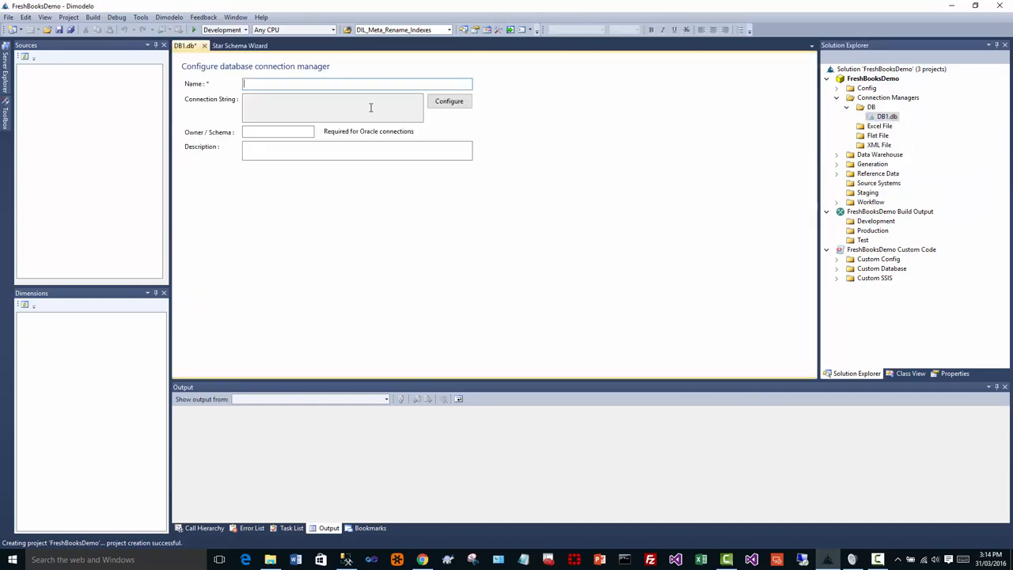
click(448, 101)
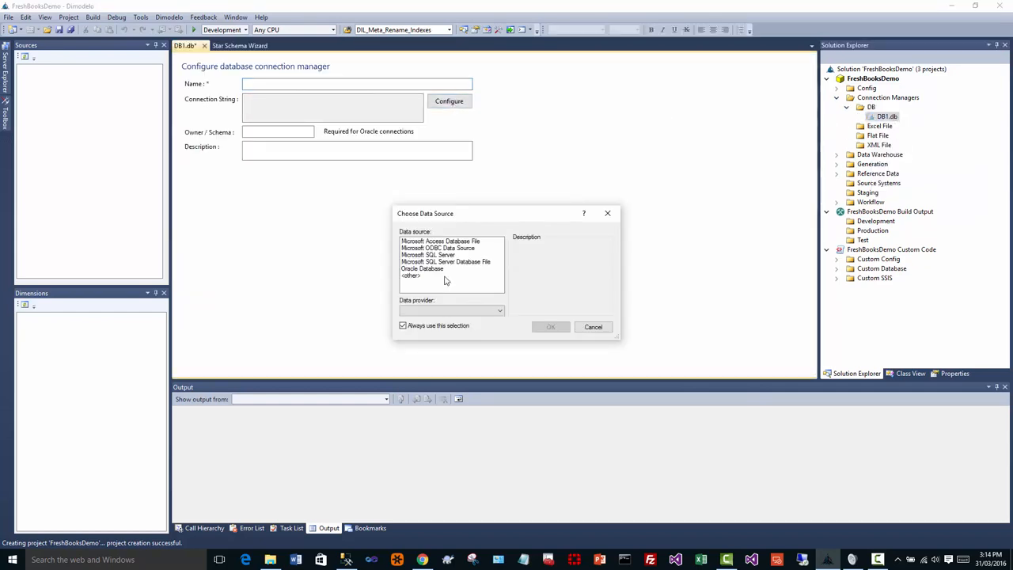
click(437, 248)
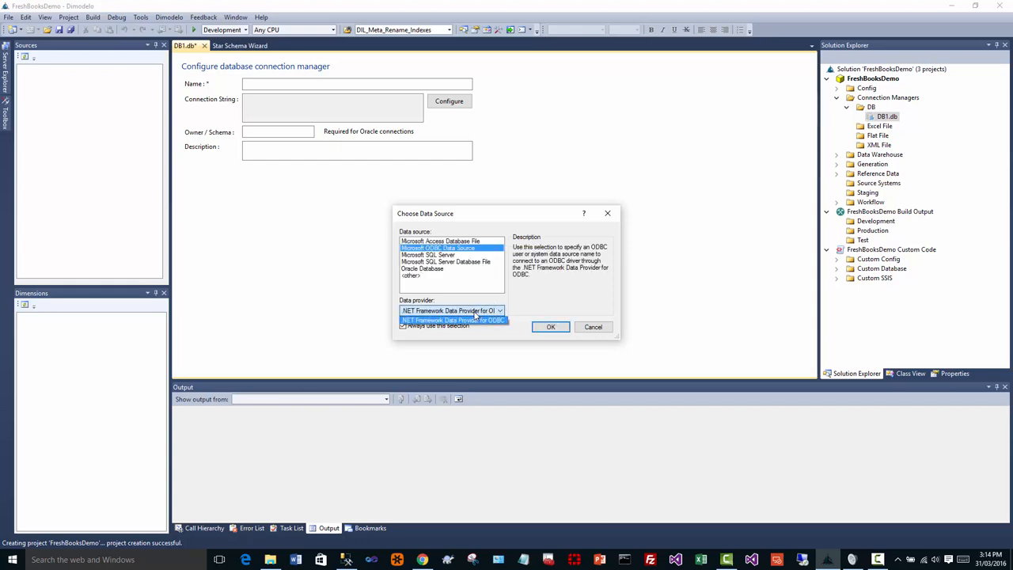
click(550, 327)
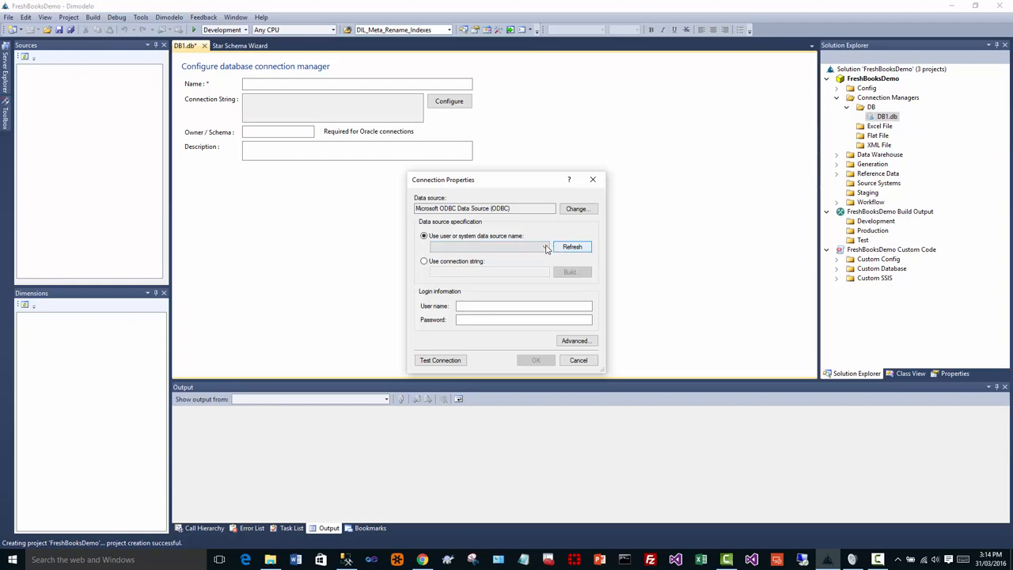
Select the CData FreshBooks Source x64 DSN and name the connection Freshbooks.
click(545, 246)
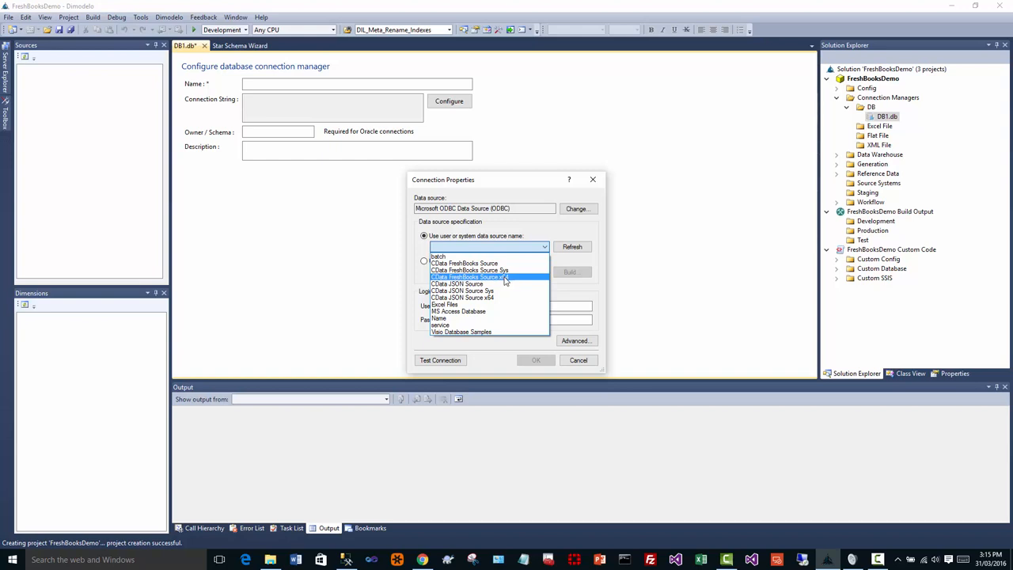
click(479, 276)
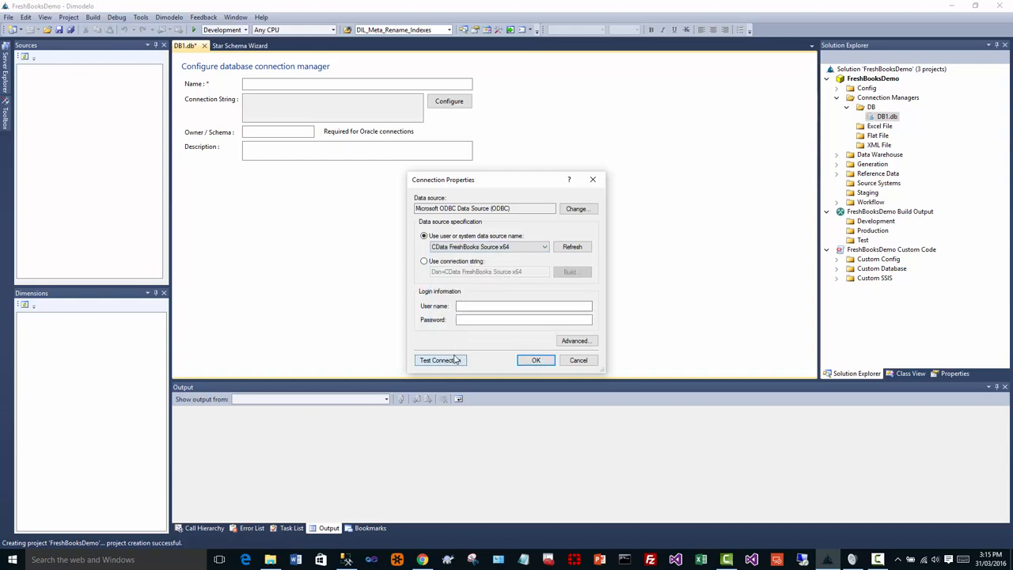
mouse_move(529, 368)
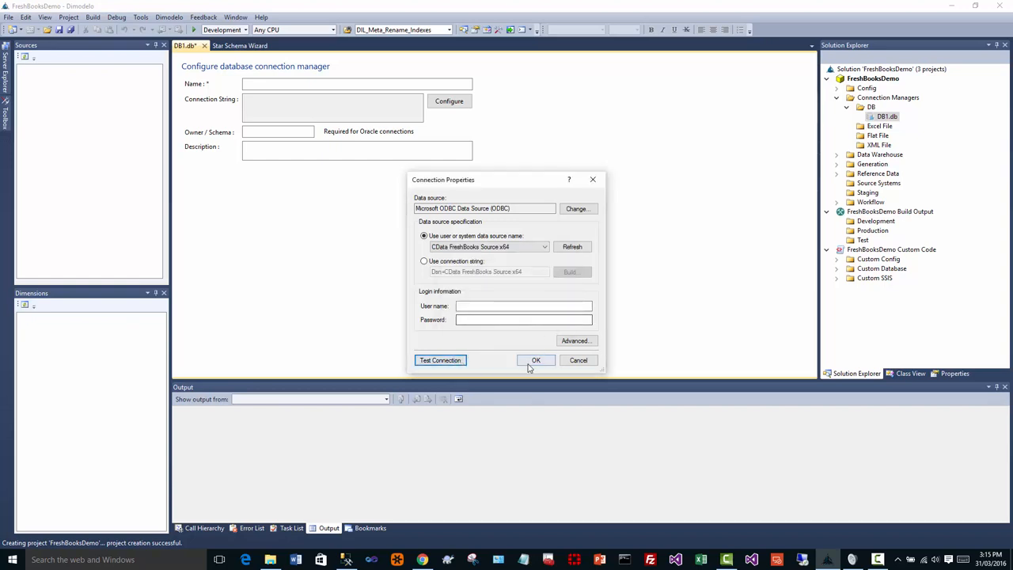
click(536, 361)
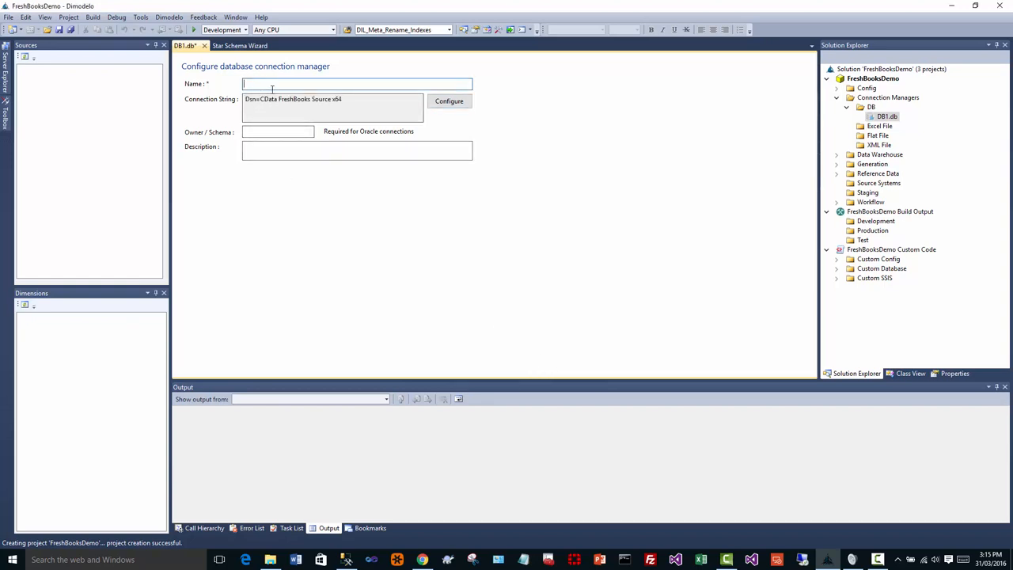
text(Freshbooks)
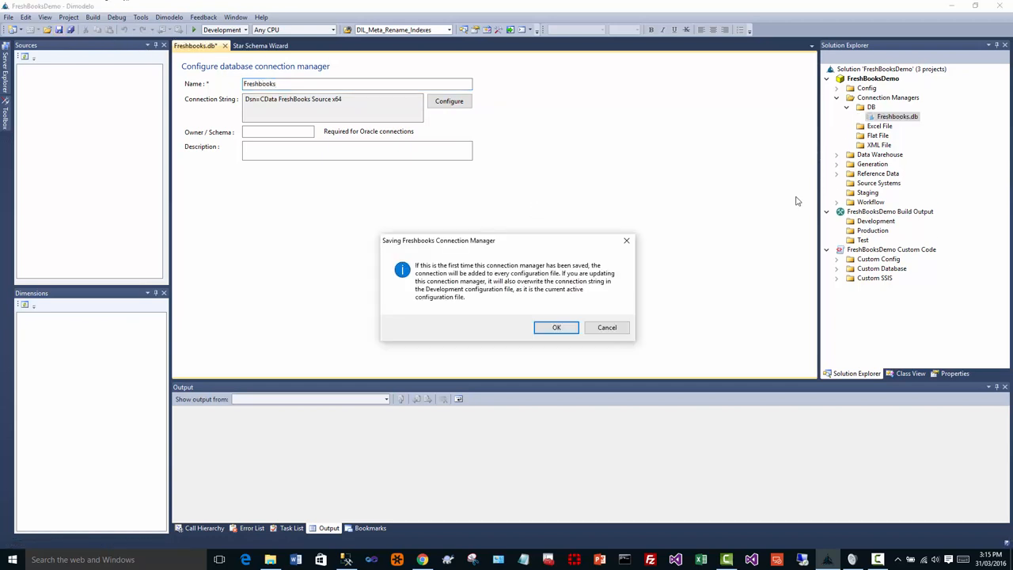
Dismiss the save notice and create source system 'Freshbooks', abbreviation FB, on the Freshbooks connection.
click(556, 327)
text(F)
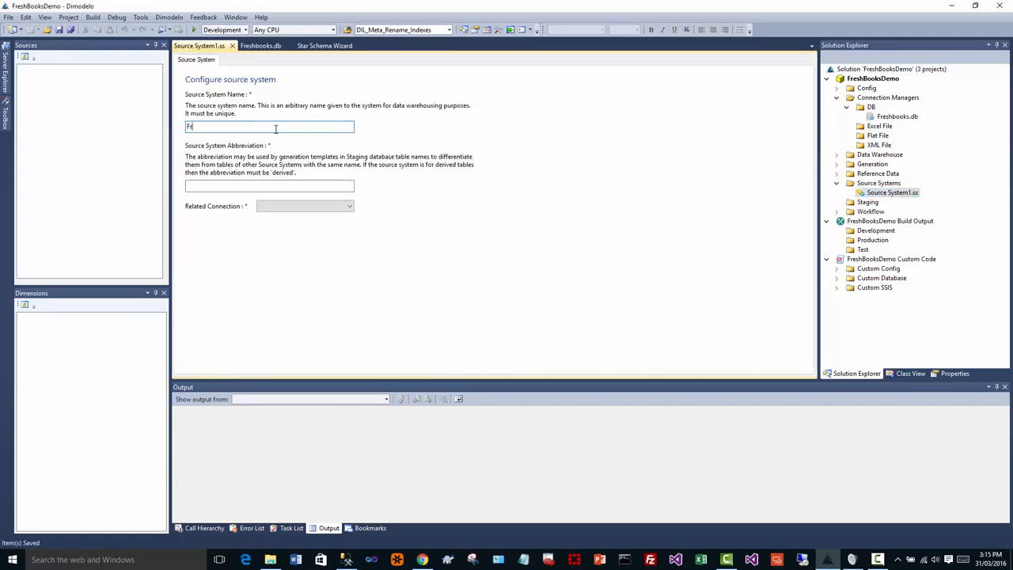
text(reshbooks)
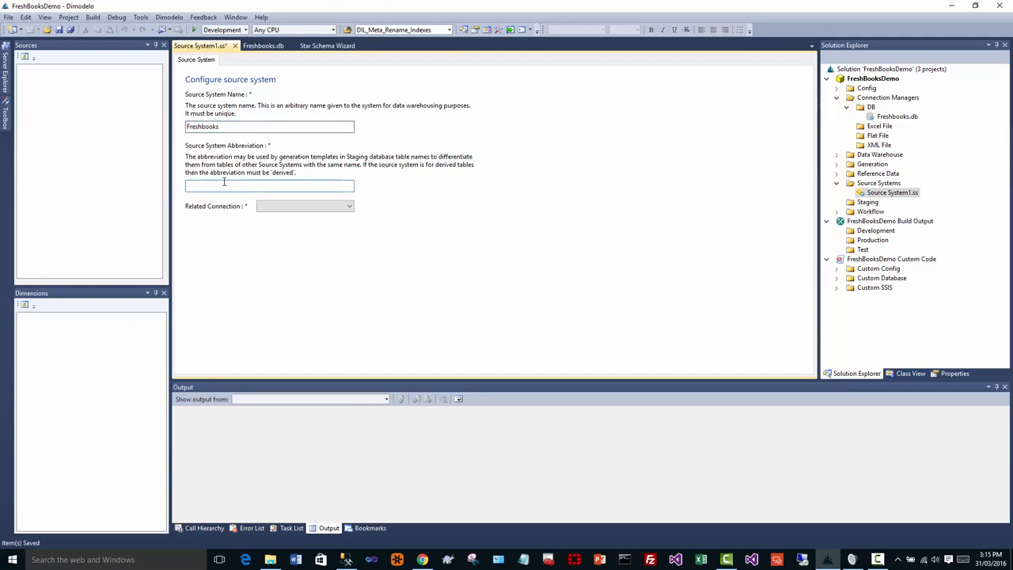
text(FB)
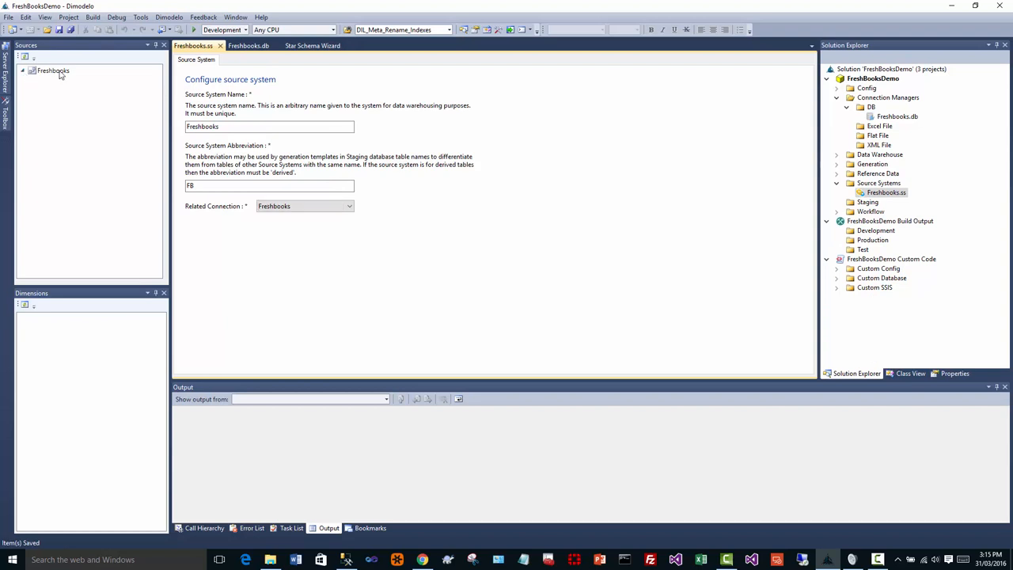
Expand Freshbooks to list Clients, Expenses, Invoices and TimeEntries, then return to the Star Schema Wizard.
click(30, 76)
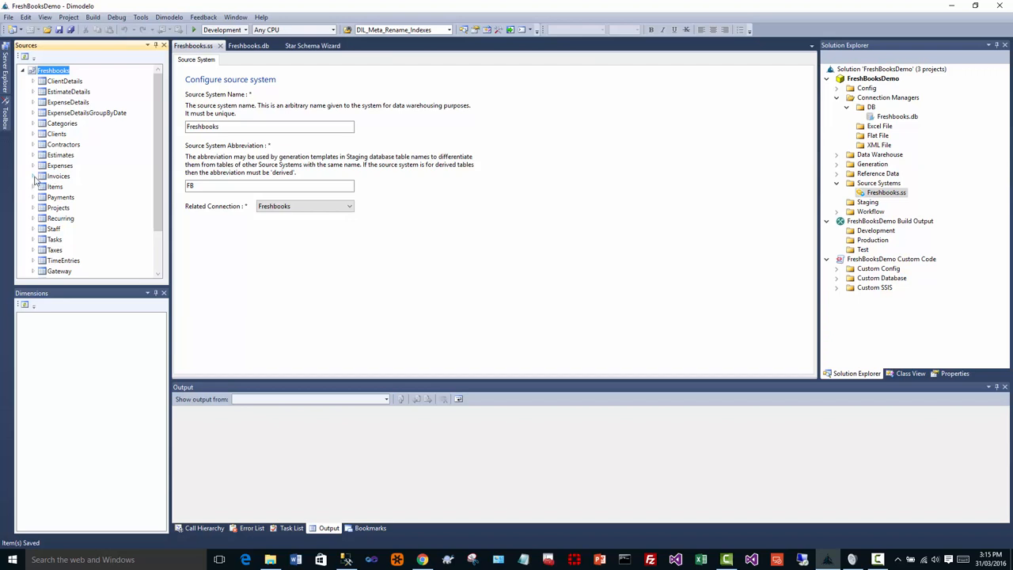
click(34, 175)
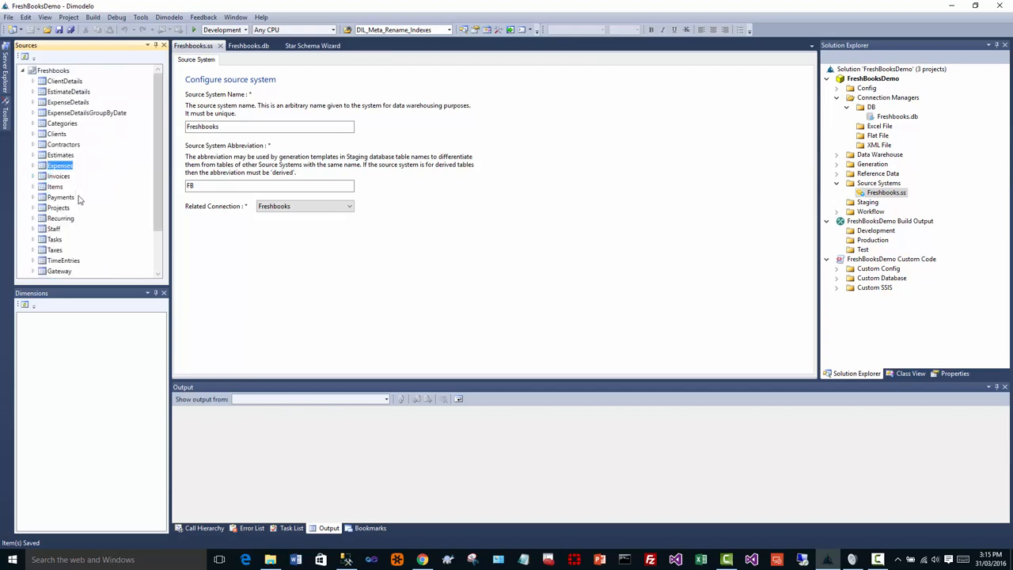
click(34, 208)
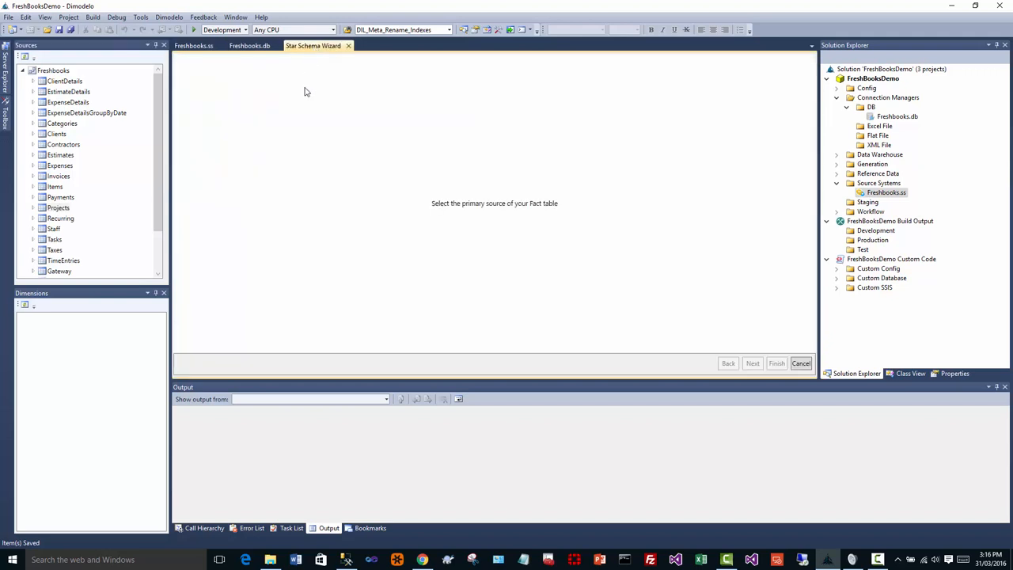
mouse_move(305, 116)
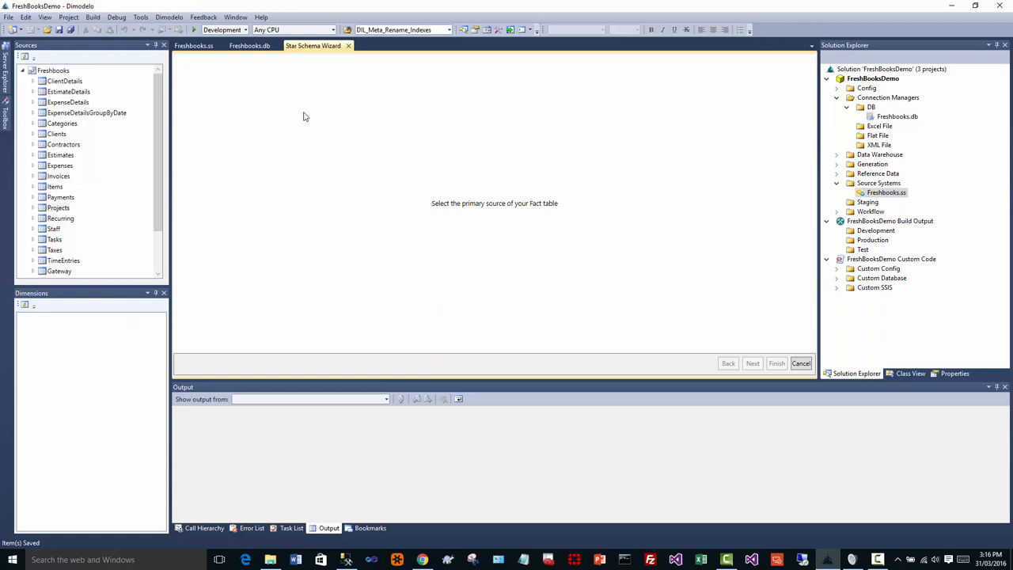
mouse_move(290, 111)
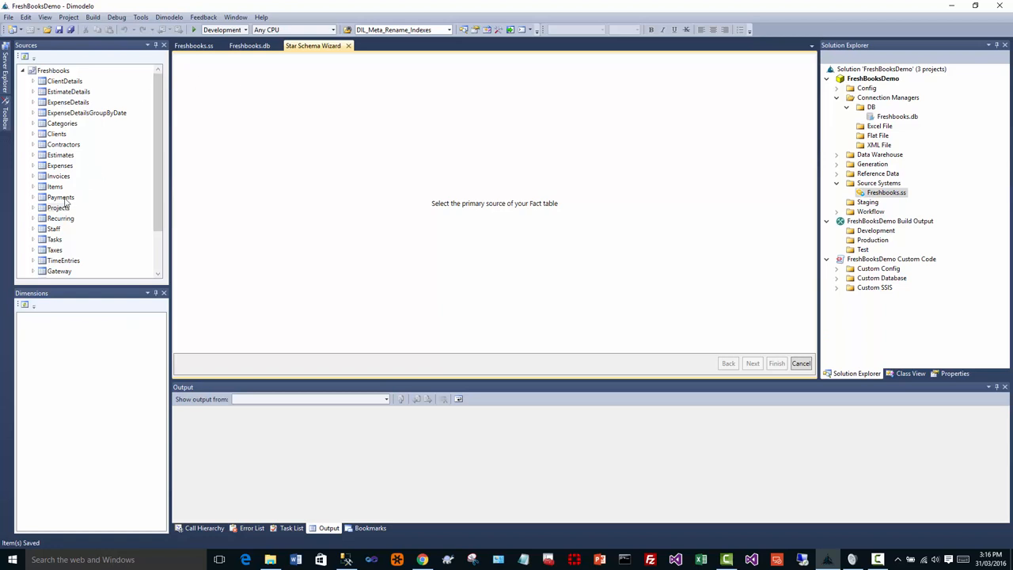
Pick TimeEntries as the fact source, related to the Projects, Tasks and Staff dimensions.
click(60, 218)
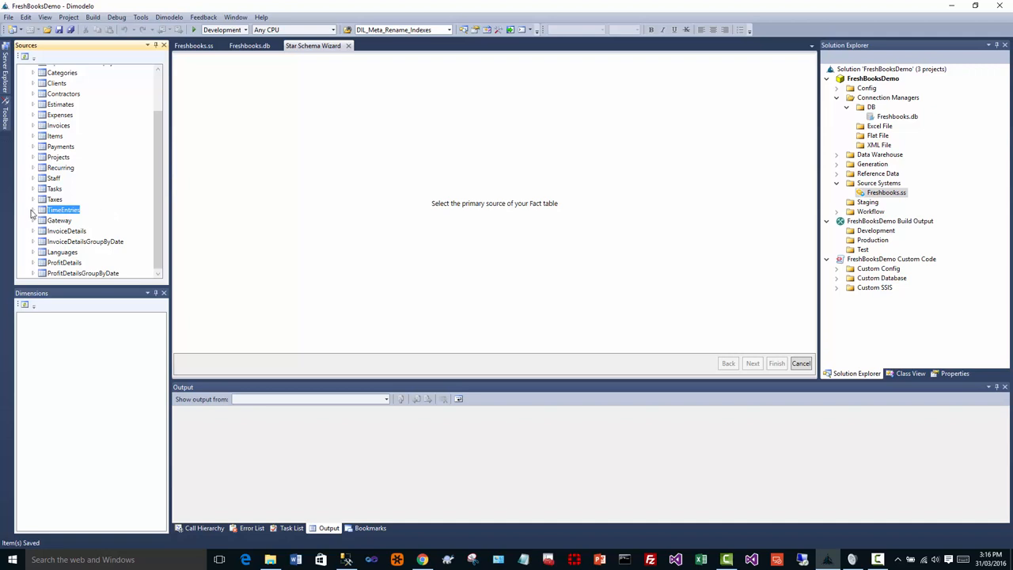
click(32, 209)
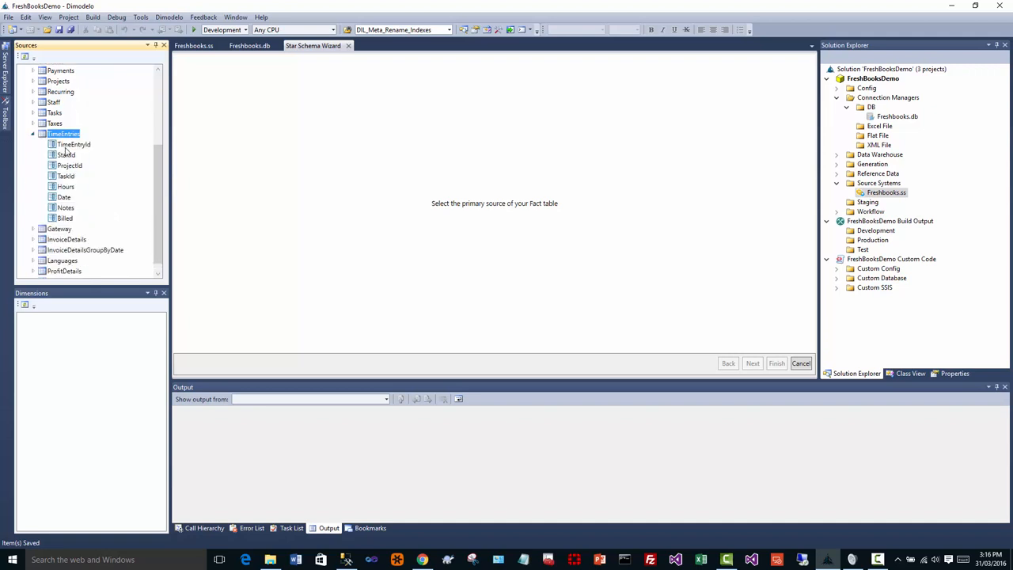
click(66, 155)
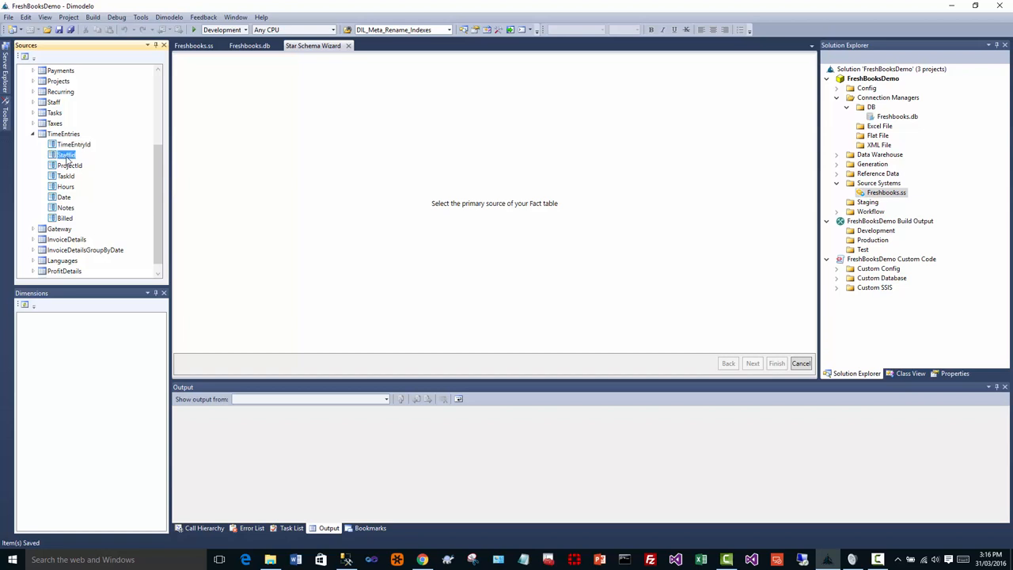
click(65, 176)
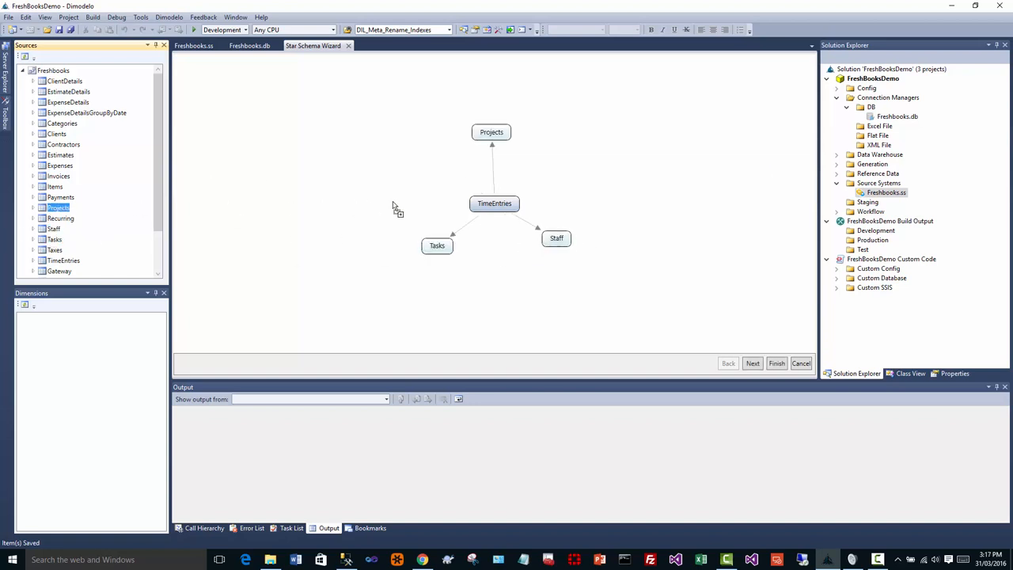
mouse_move(752, 362)
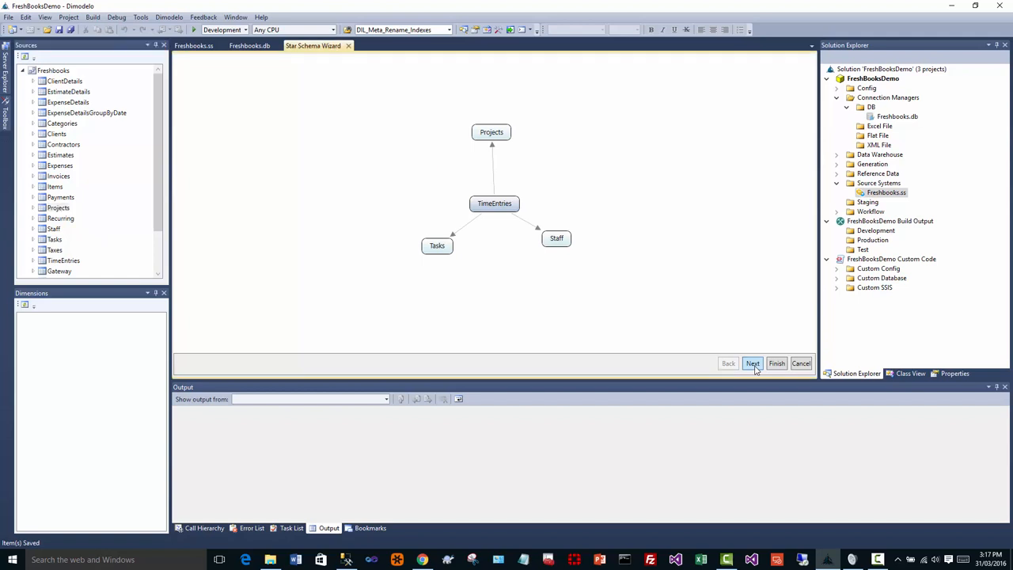
On the TimeEntries Fact Table page, mark Hours as a measure with TimeEntryId as business key.
click(752, 363)
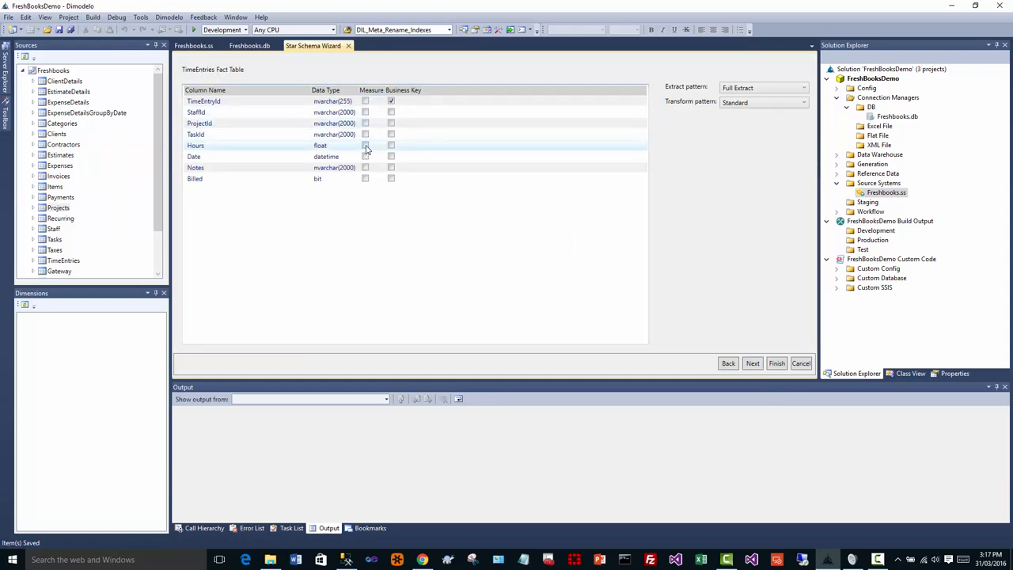
click(364, 146)
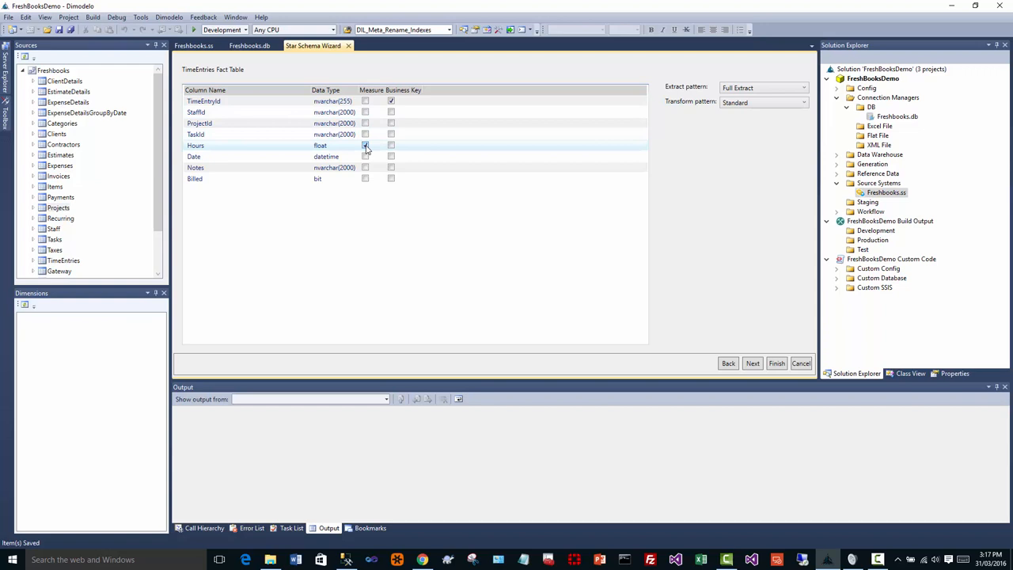
click(365, 145)
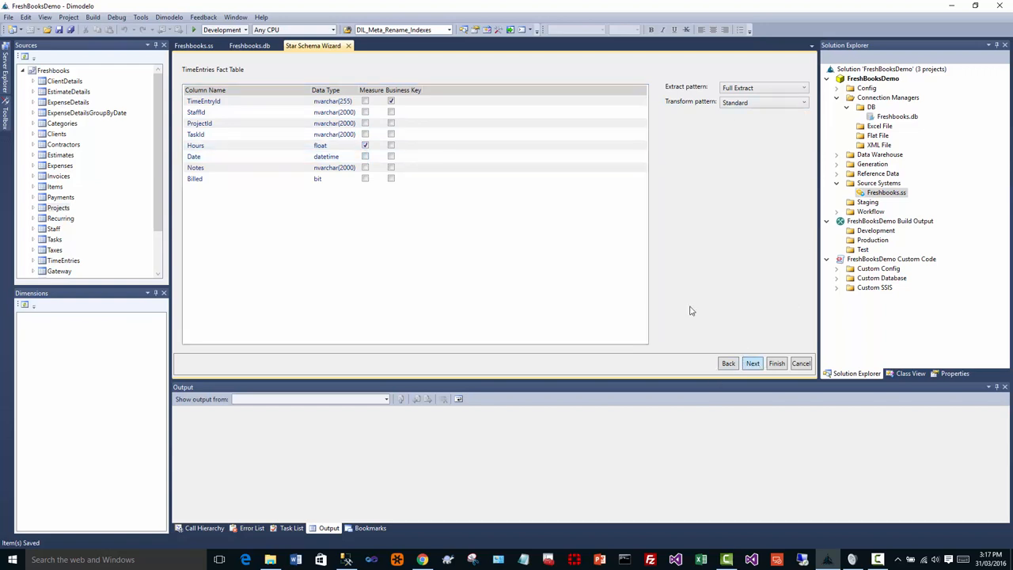
Make Rate and City Type 2 SCD in the Staff dimension and match StaffId to the fact.
click(752, 362)
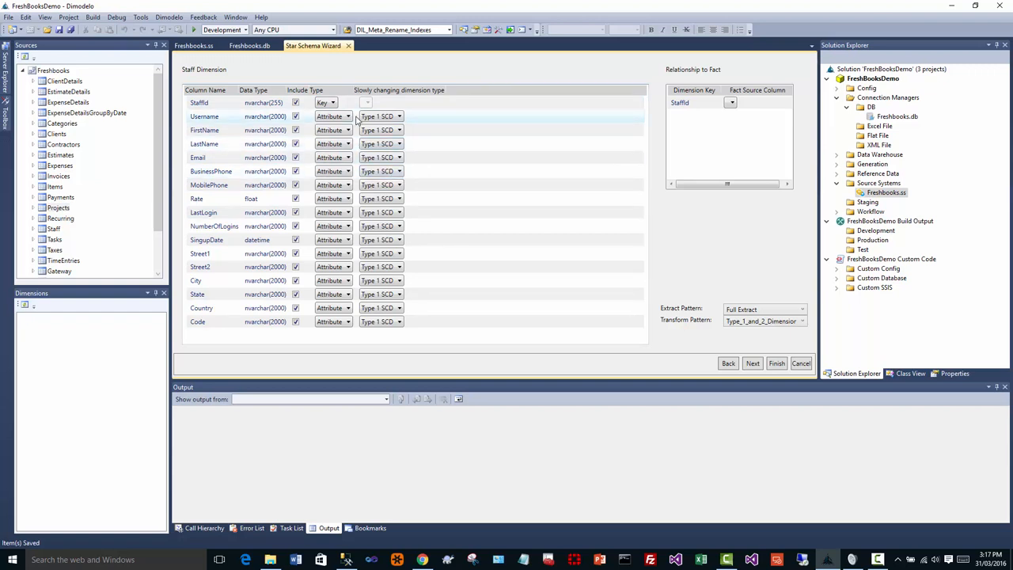
mouse_move(346, 209)
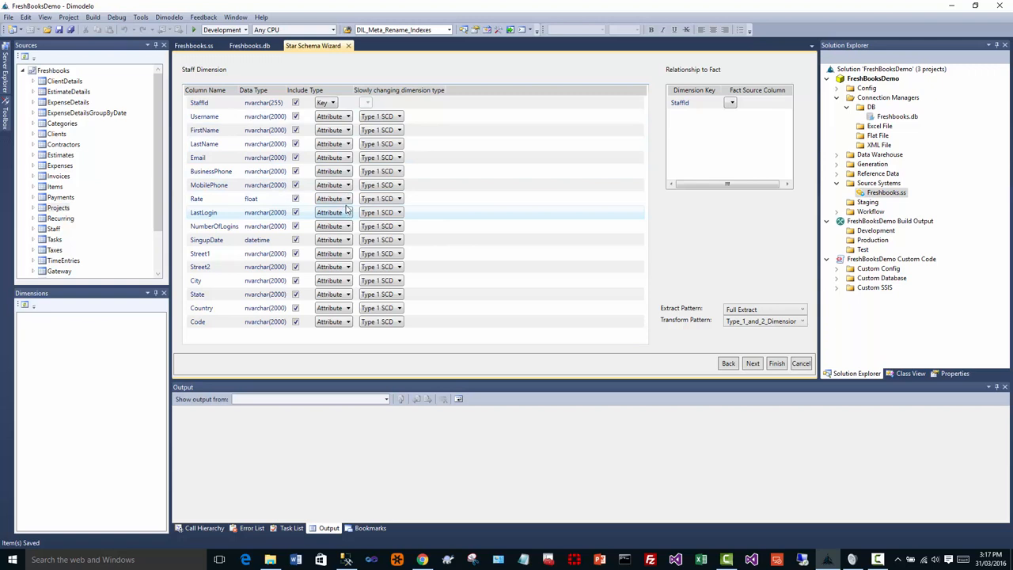
click(401, 198)
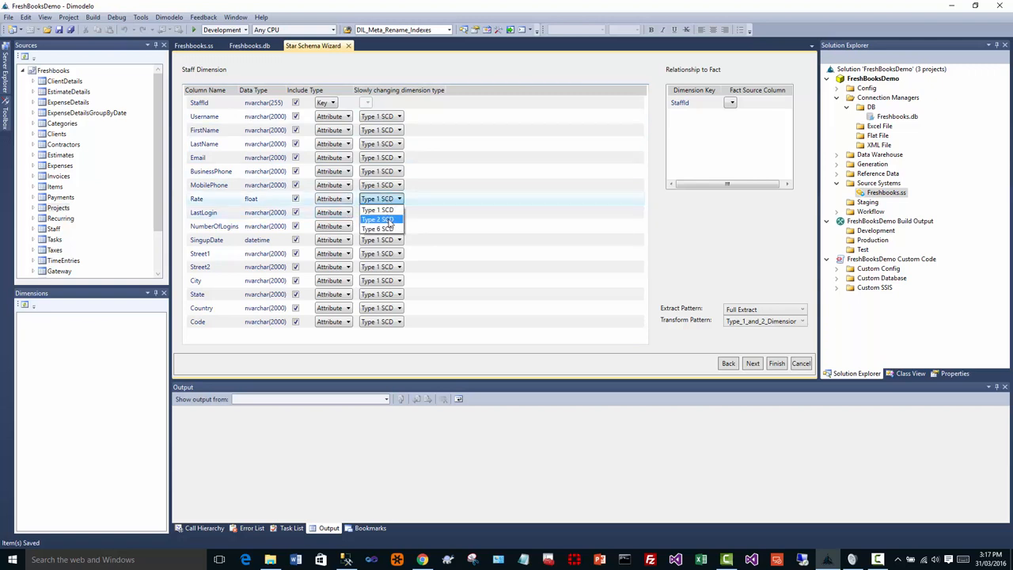
click(377, 220)
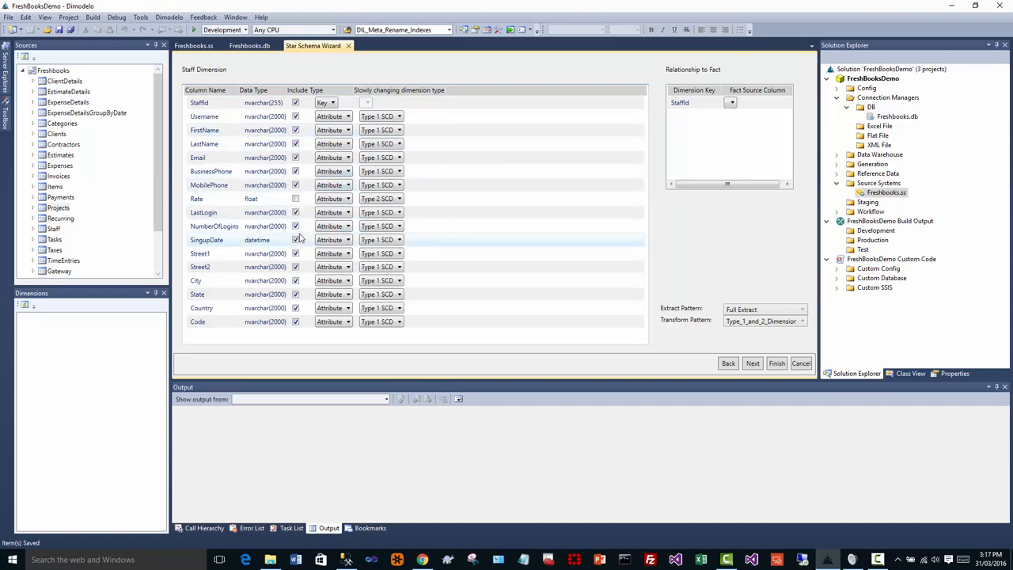
click(399, 280)
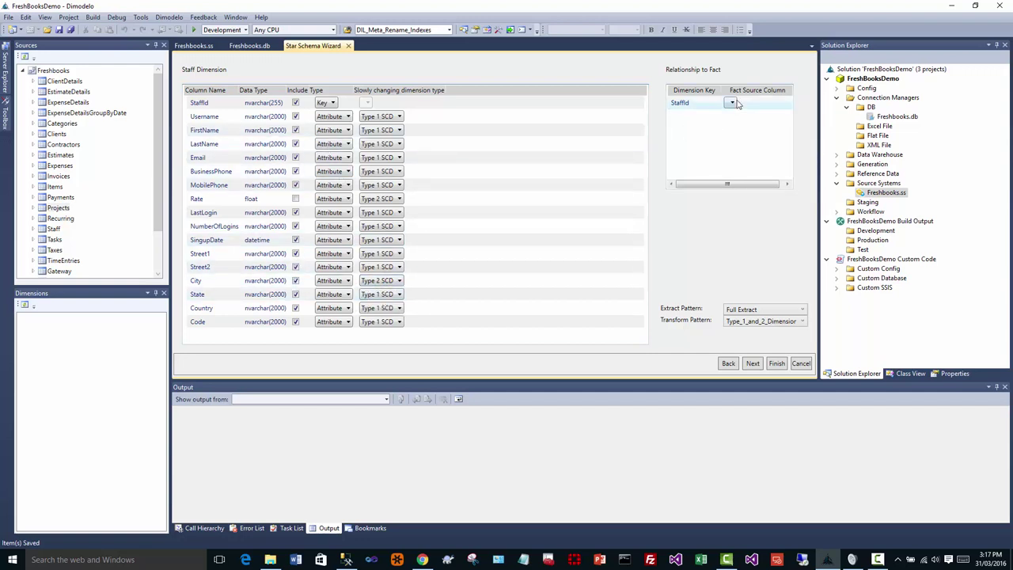
click(731, 103)
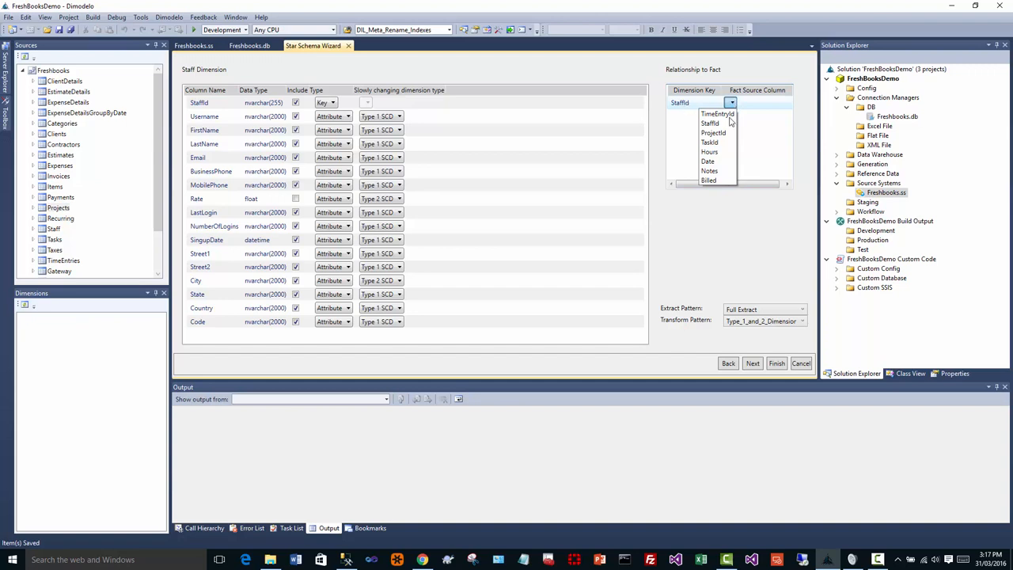
click(709, 122)
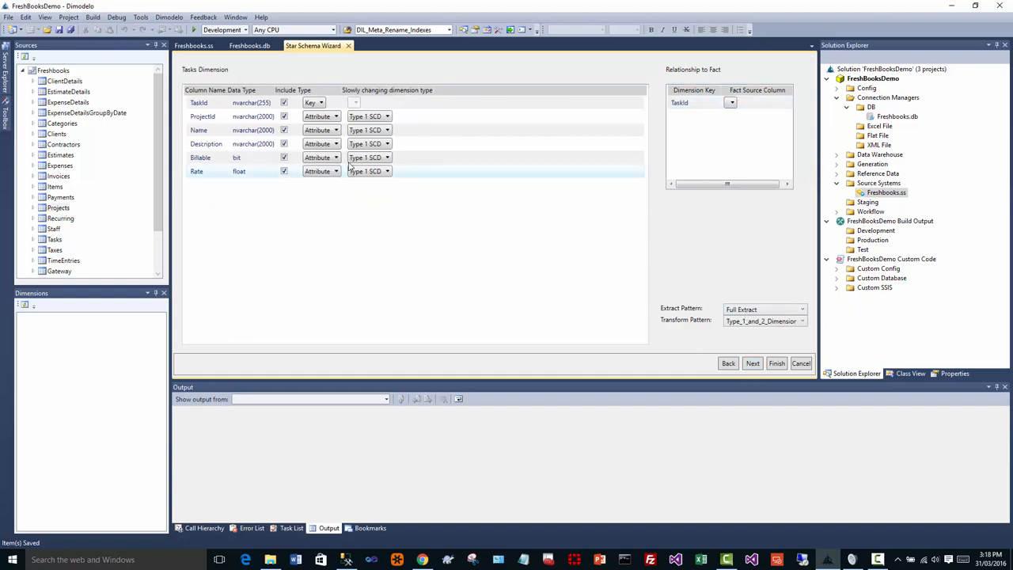
Link Tasks via TaskId and Projects via ProjectId, then finish the wizard to generate.
click(730, 102)
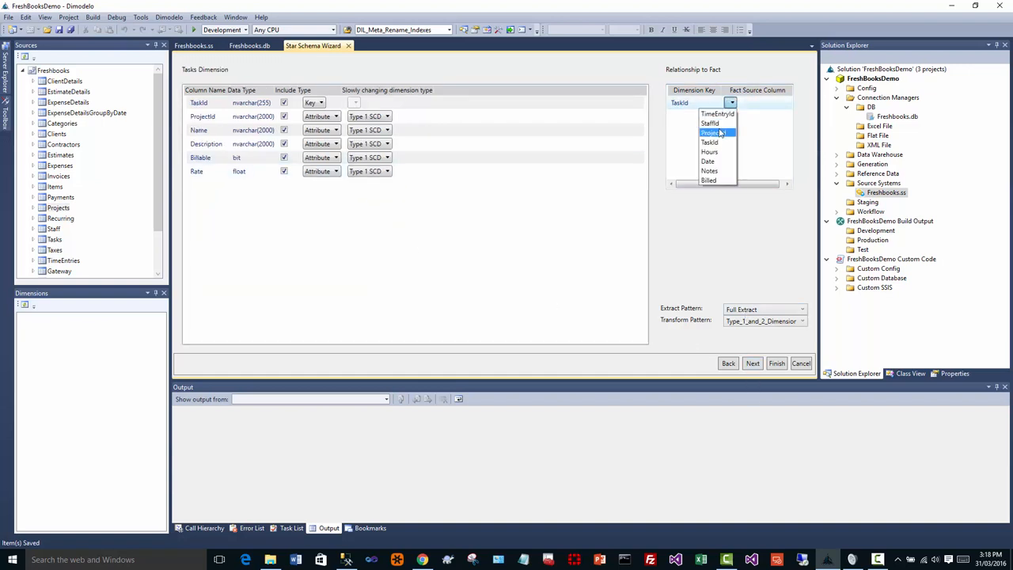
click(710, 141)
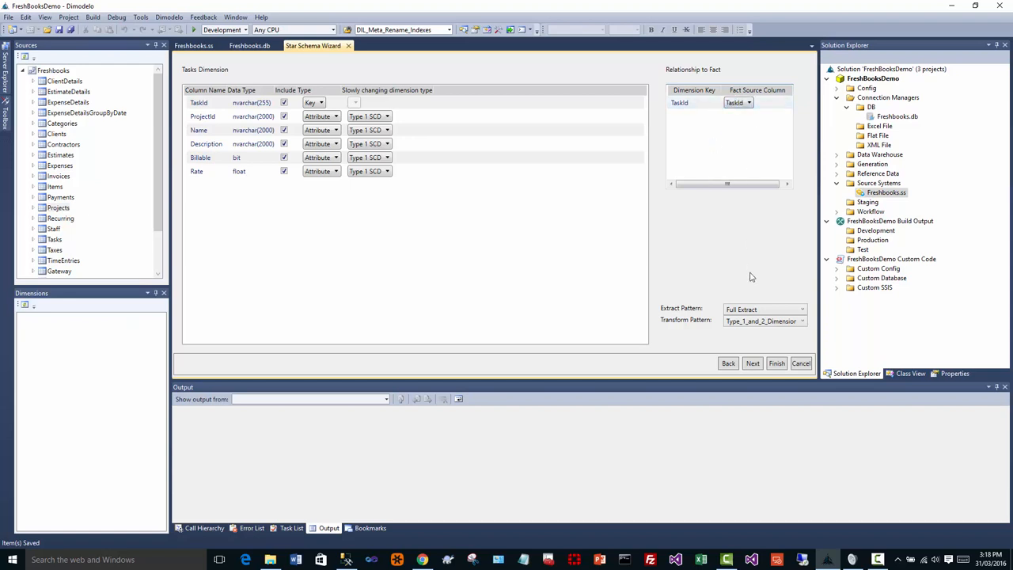
click(752, 363)
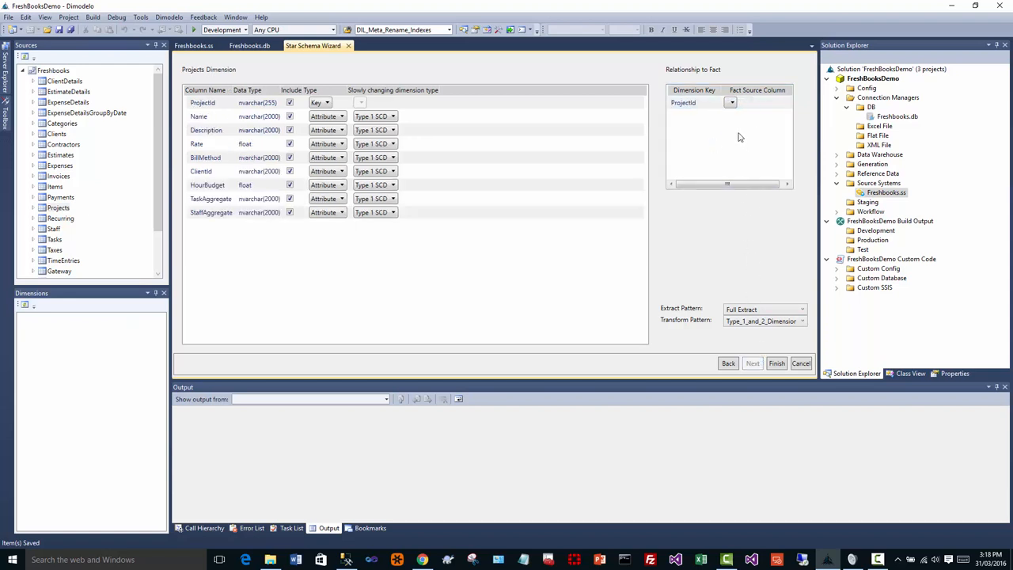
click(730, 102)
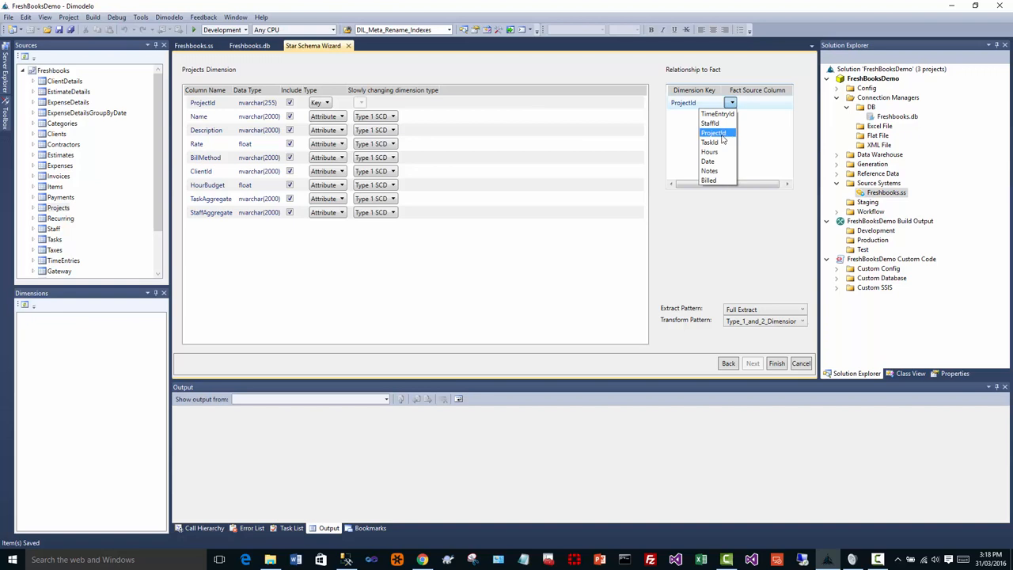
click(712, 132)
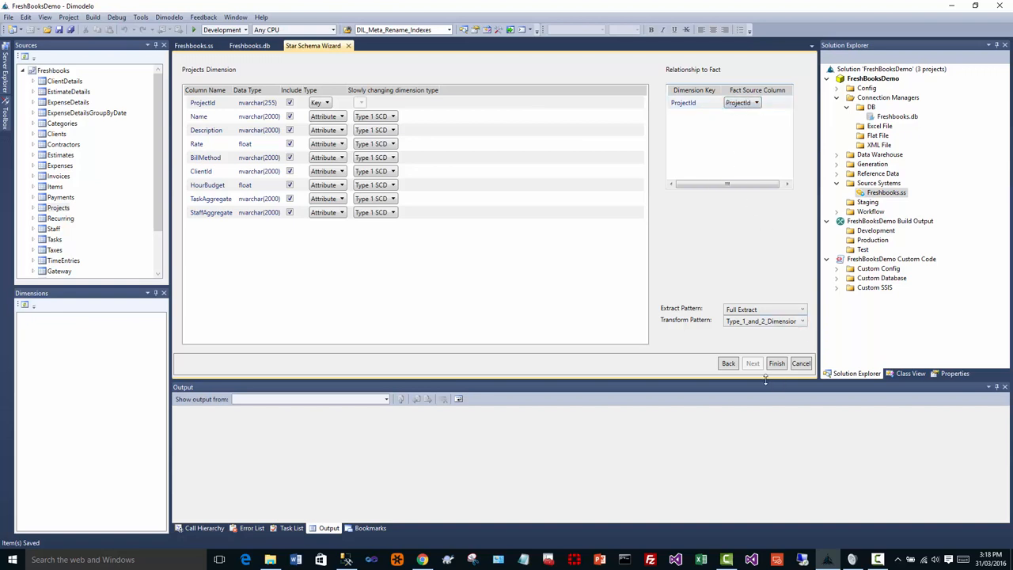
click(776, 362)
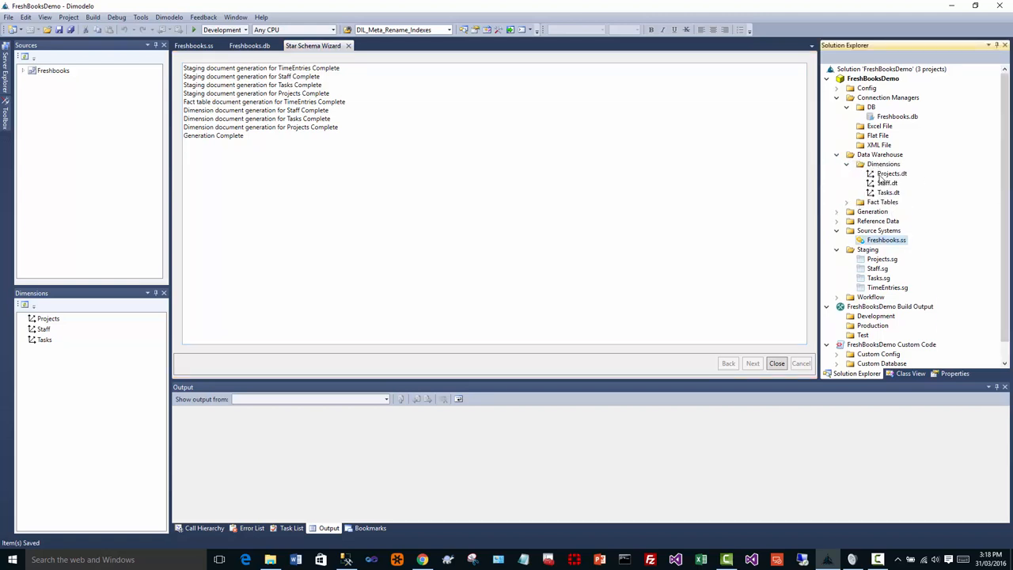
Open the generated Projects staging document from Solution Explorer.
click(889, 193)
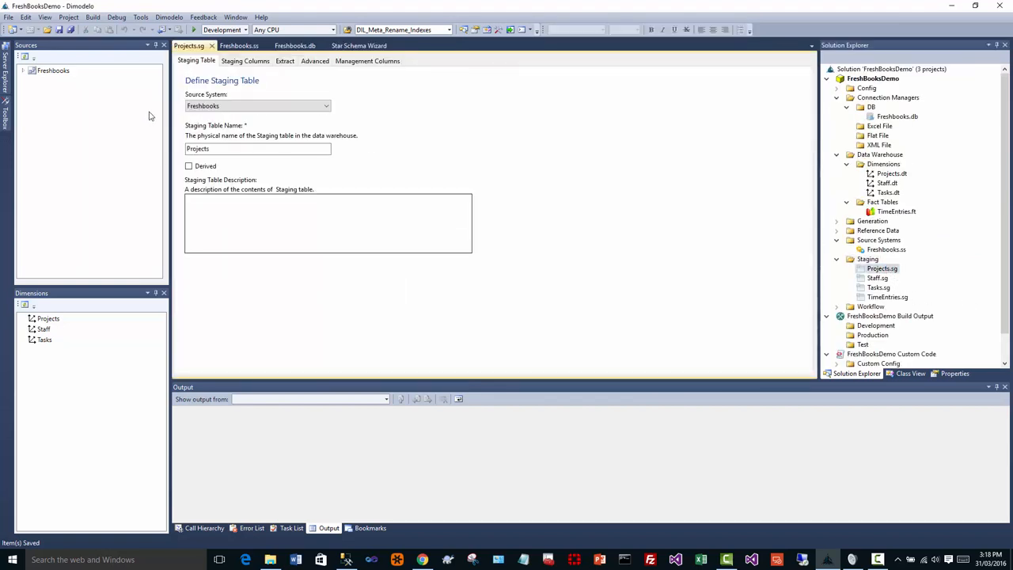
Review Projects staging columns and the FB_Projects extract's source and mappings, cancelling without changes.
click(243, 61)
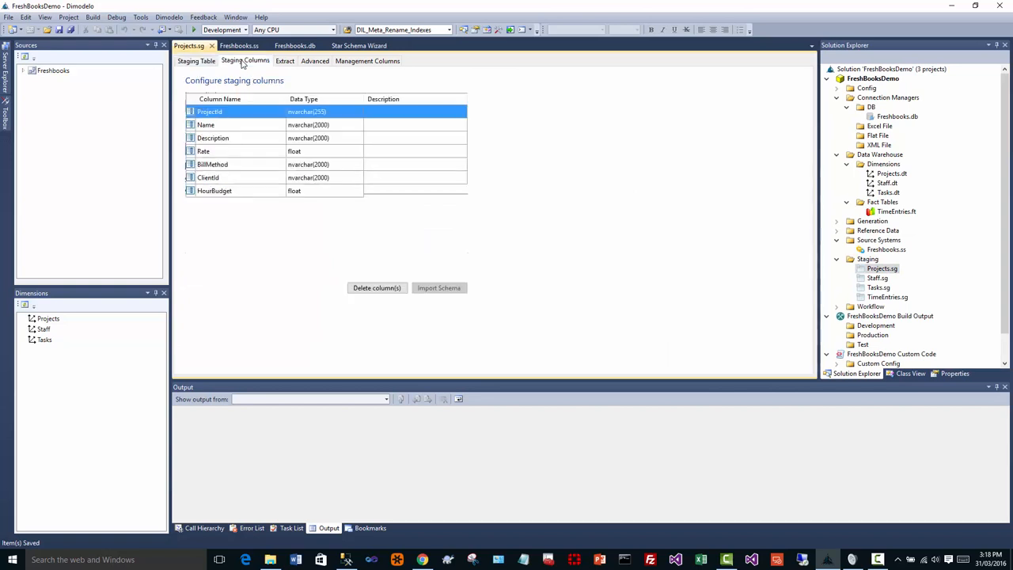
click(284, 61)
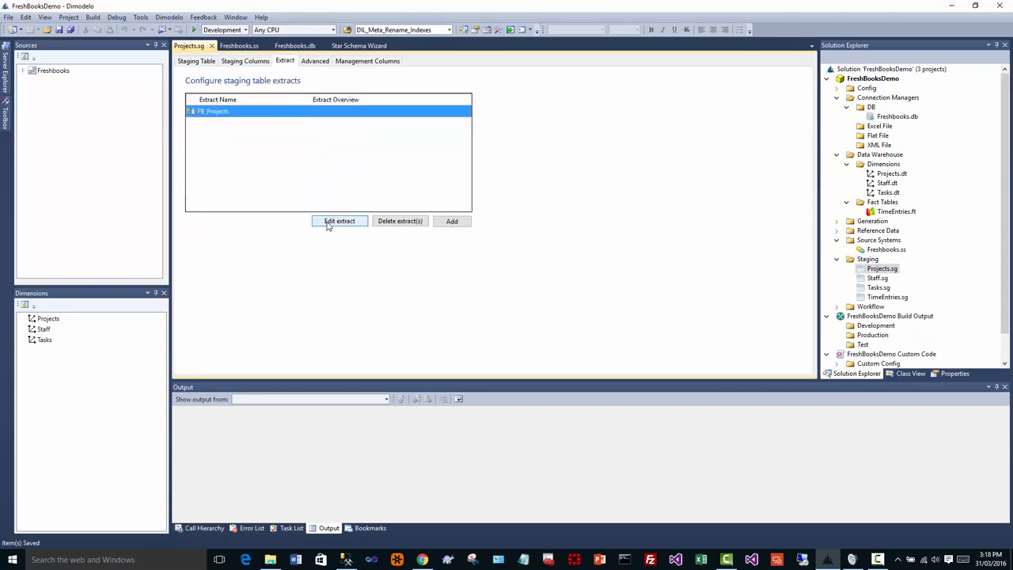
mouse_move(343, 225)
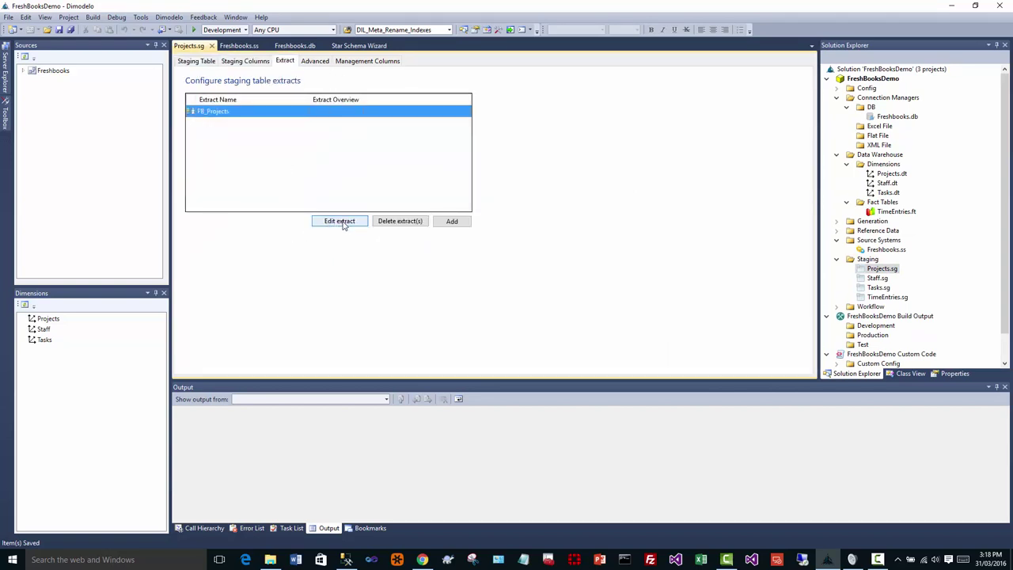
click(339, 220)
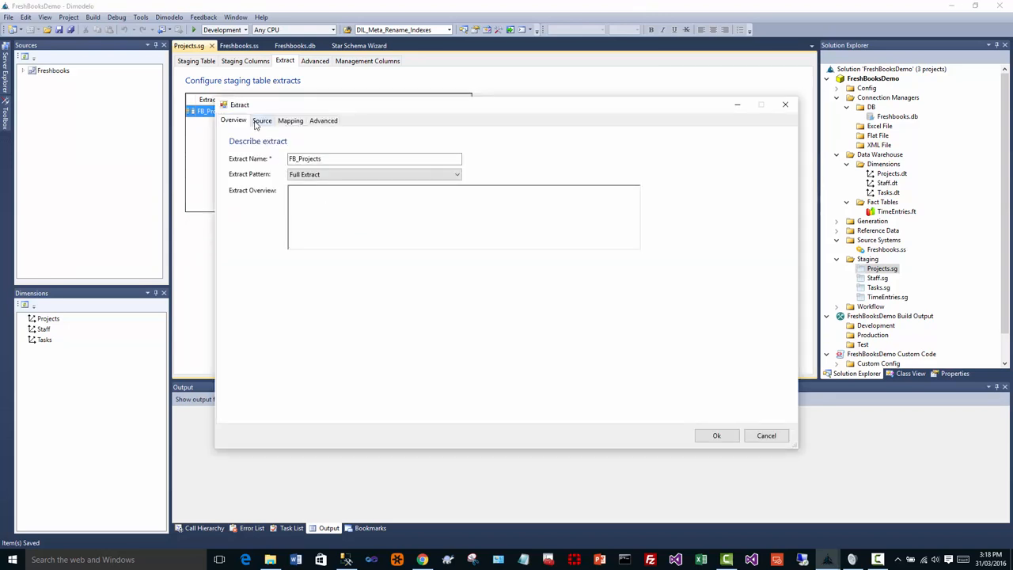
click(290, 120)
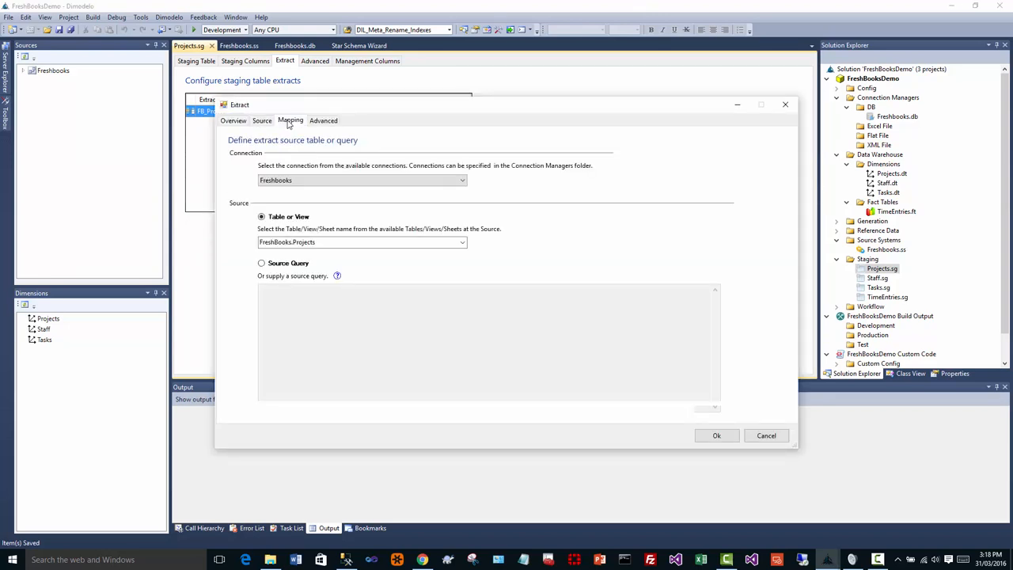
click(291, 120)
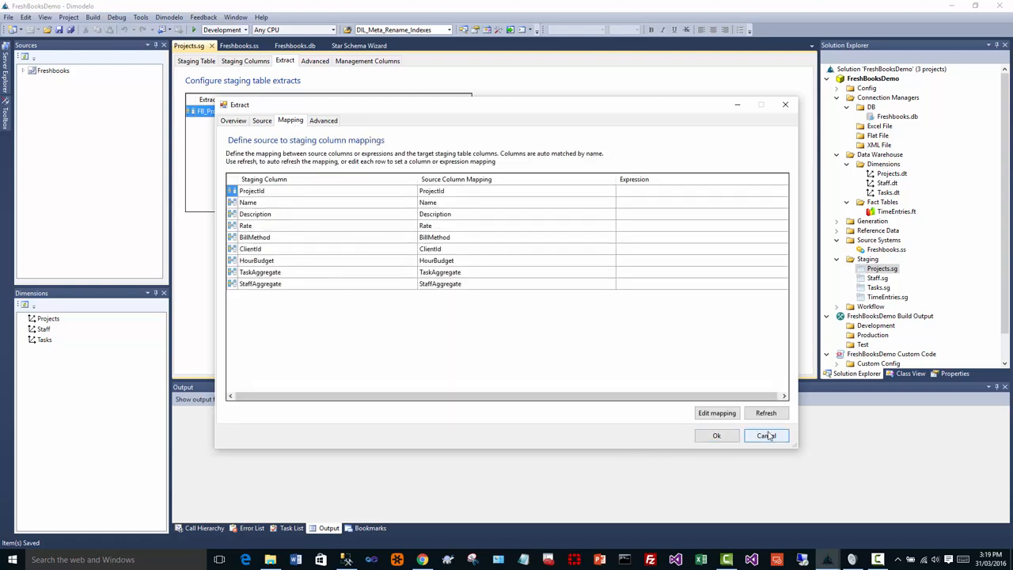
click(766, 436)
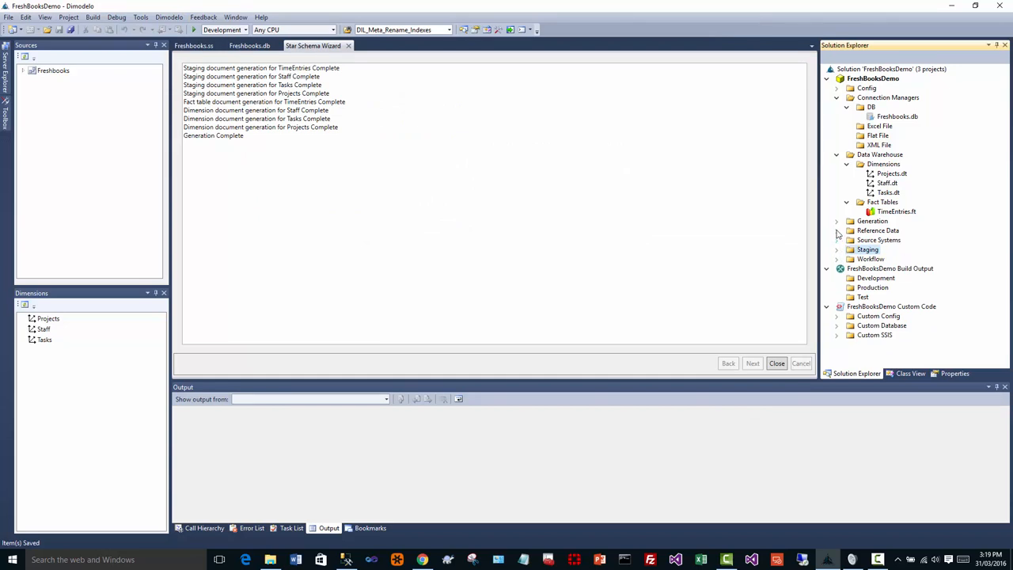
Generate and deploy the FreshBooks warehouse, scrolling through the generation results.
click(838, 155)
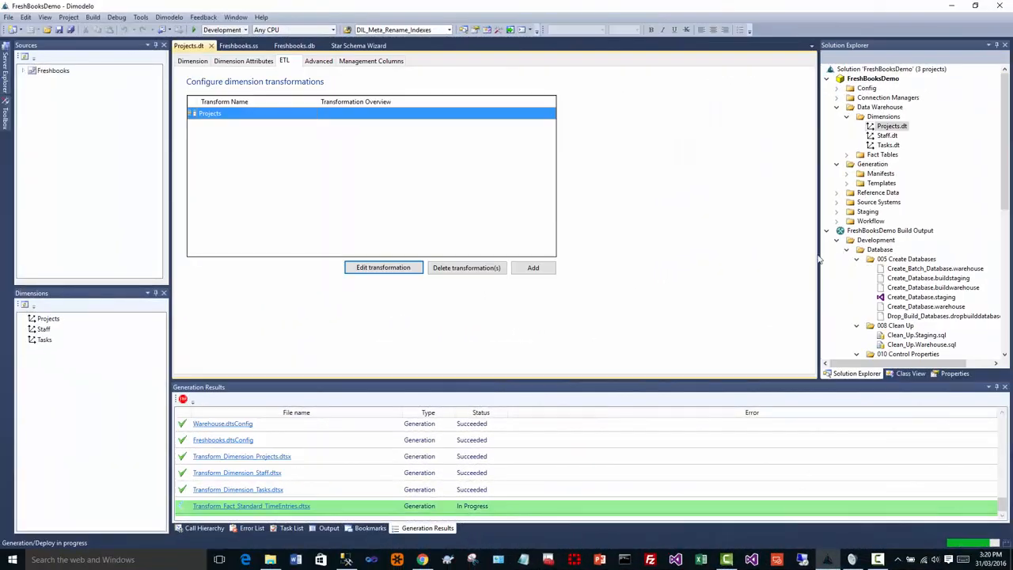
mouse_move(262, 472)
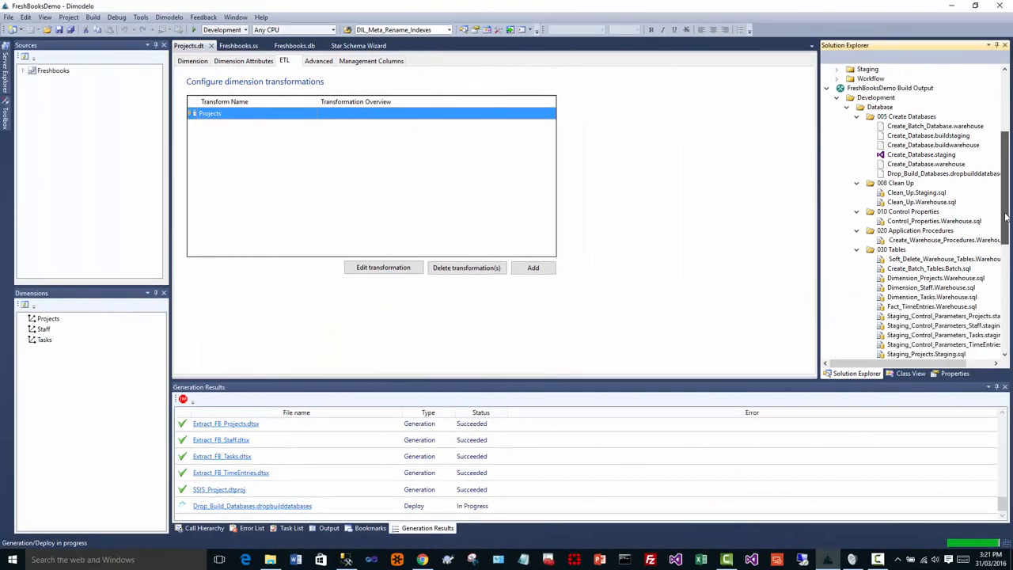
scroll(down, 3)
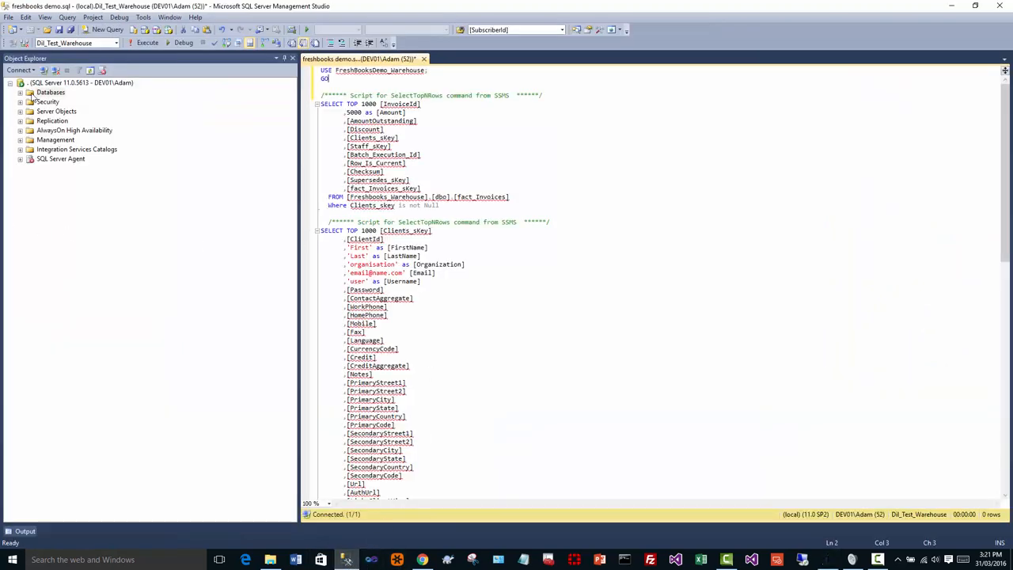
Refresh the server's database list in Object Explorer.
right_click(47, 93)
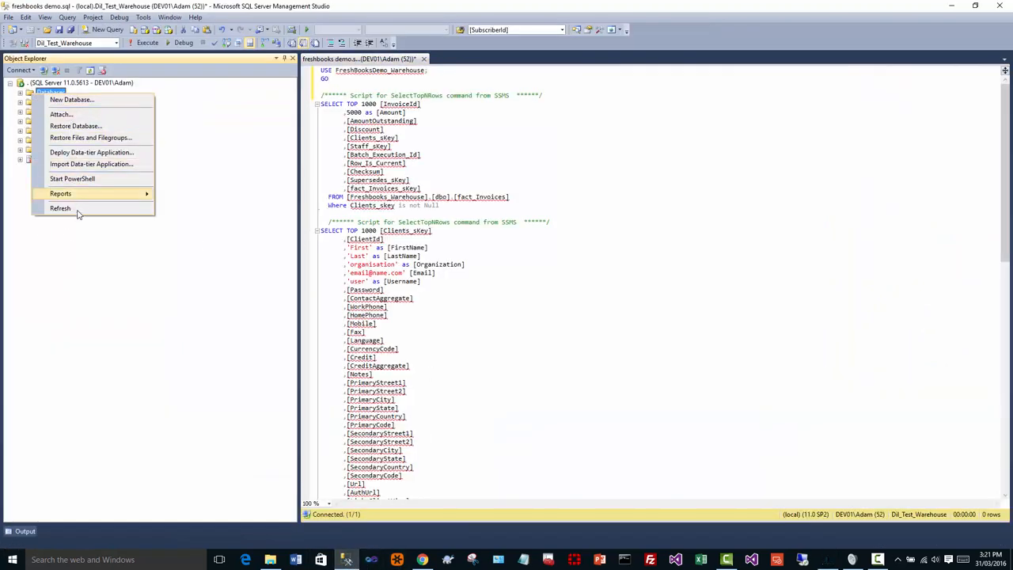
click(59, 209)
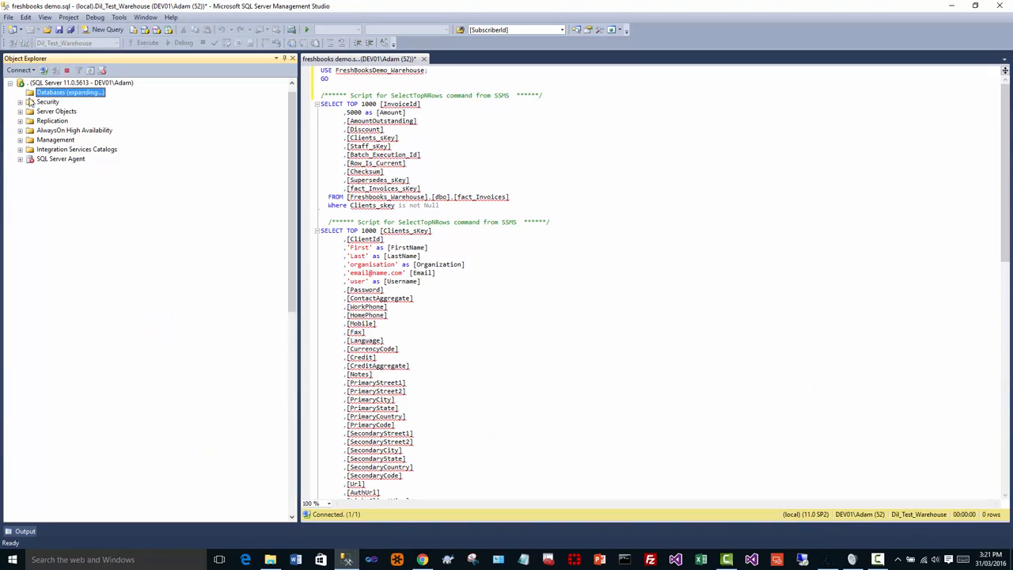
click(13, 97)
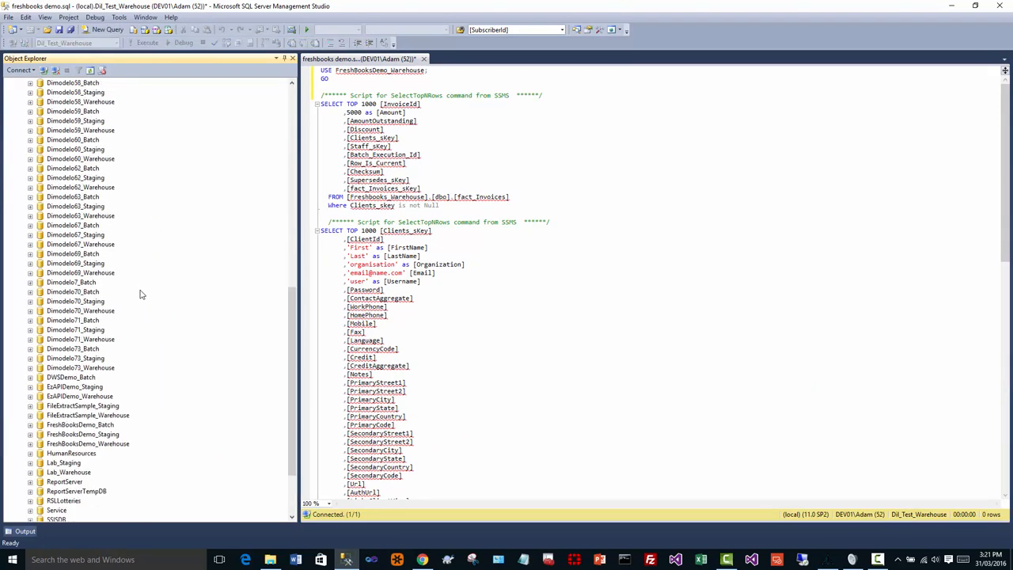
Inspect the FreshBooksDemo_Staging FB_ tables and the FreshBooksDemo_Warehouse dim_ and fact_TimeEntries tables.
scroll(down, 3)
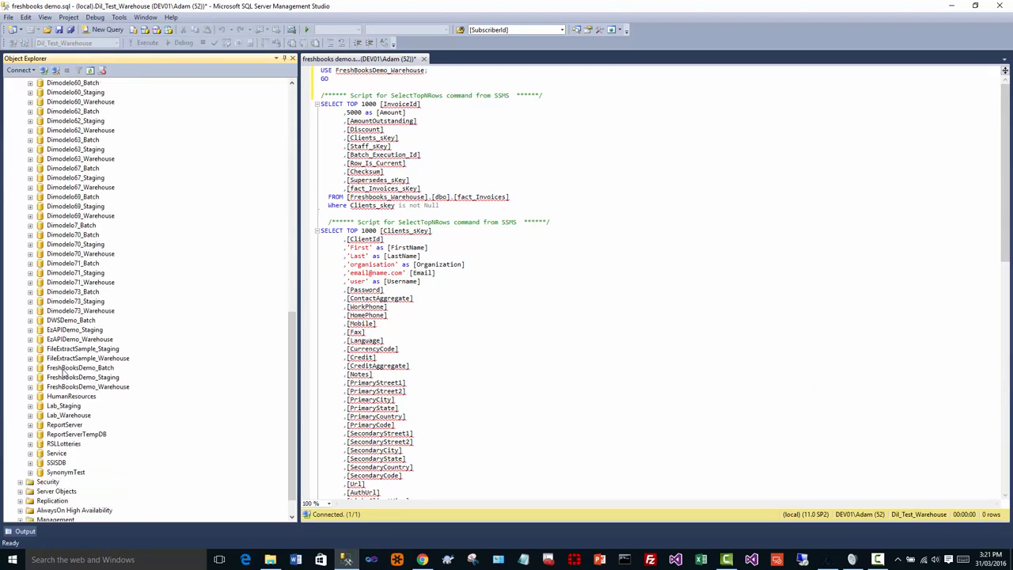
click(29, 367)
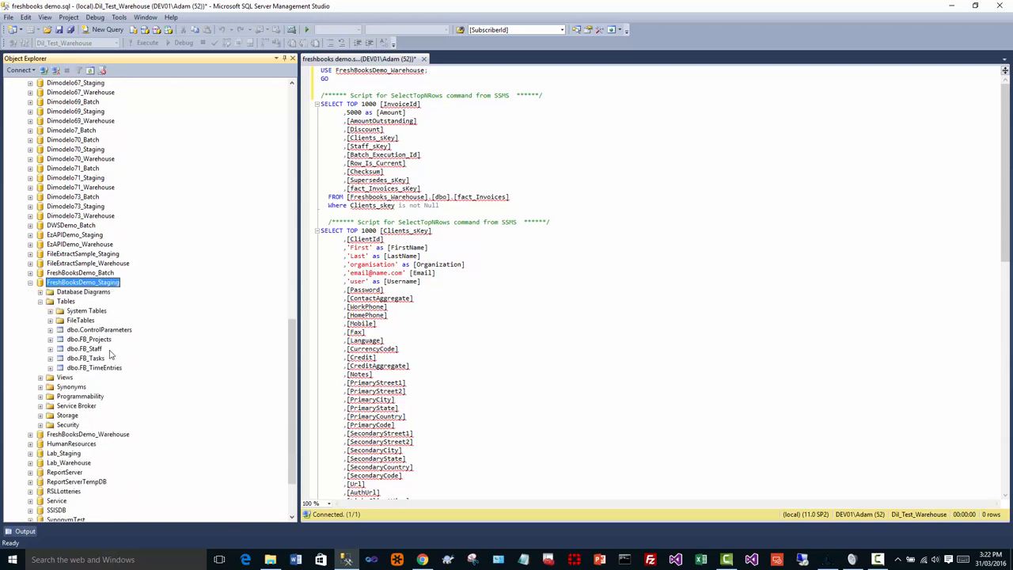
click(31, 282)
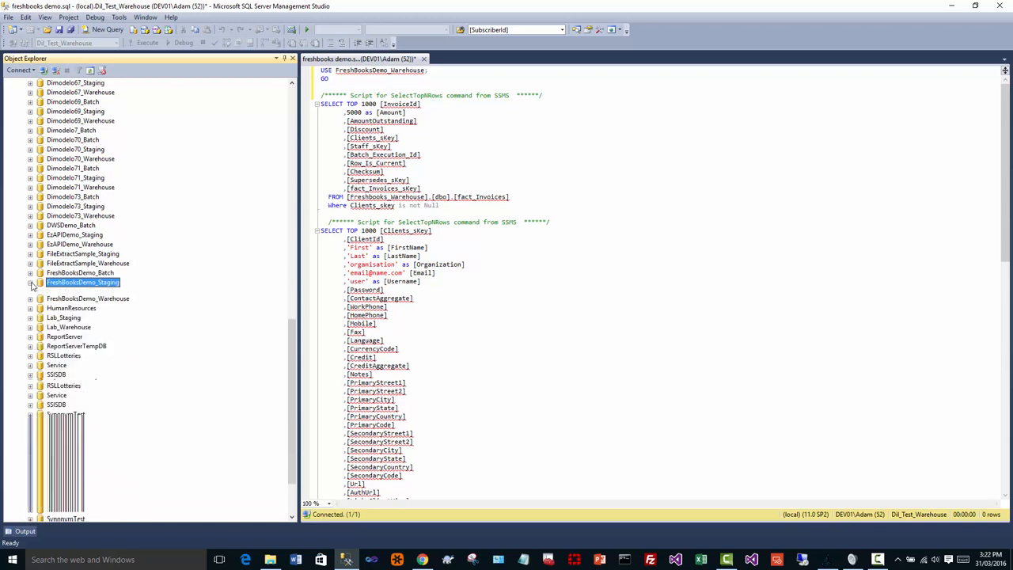
click(31, 282)
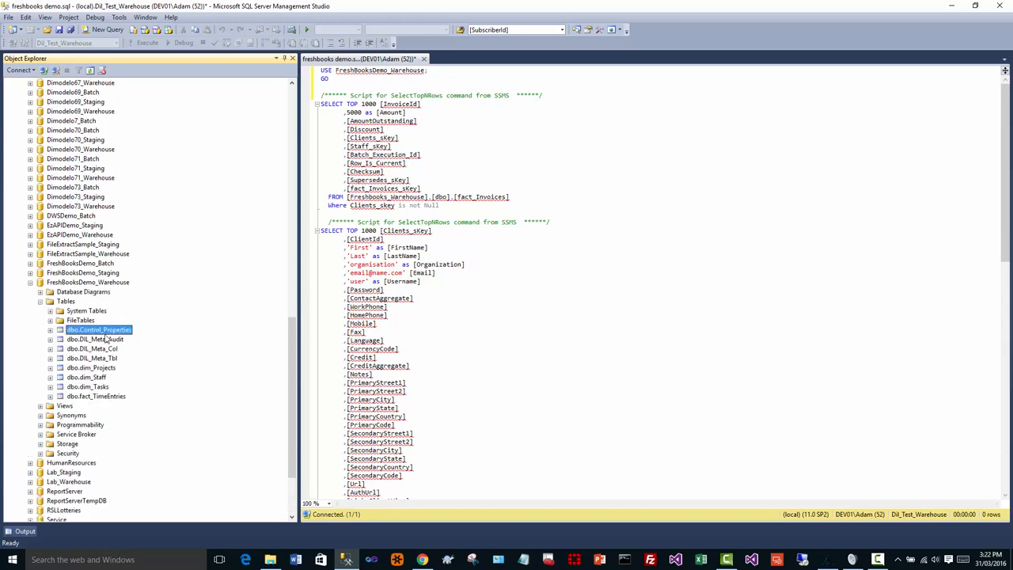
click(95, 396)
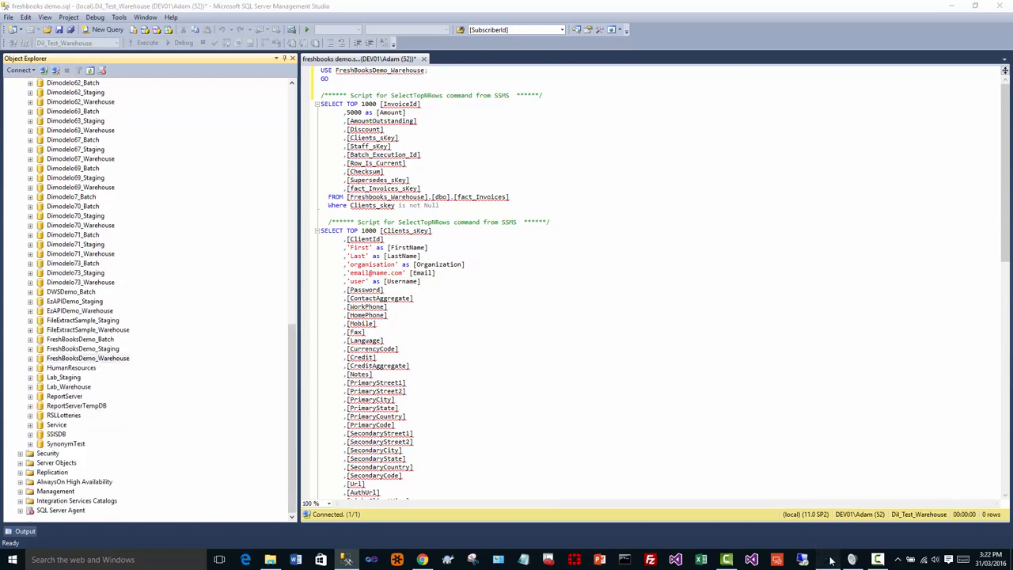
Run the Dimodelo ETL batch and watch the extract and dimension transform packages execute.
click(831, 559)
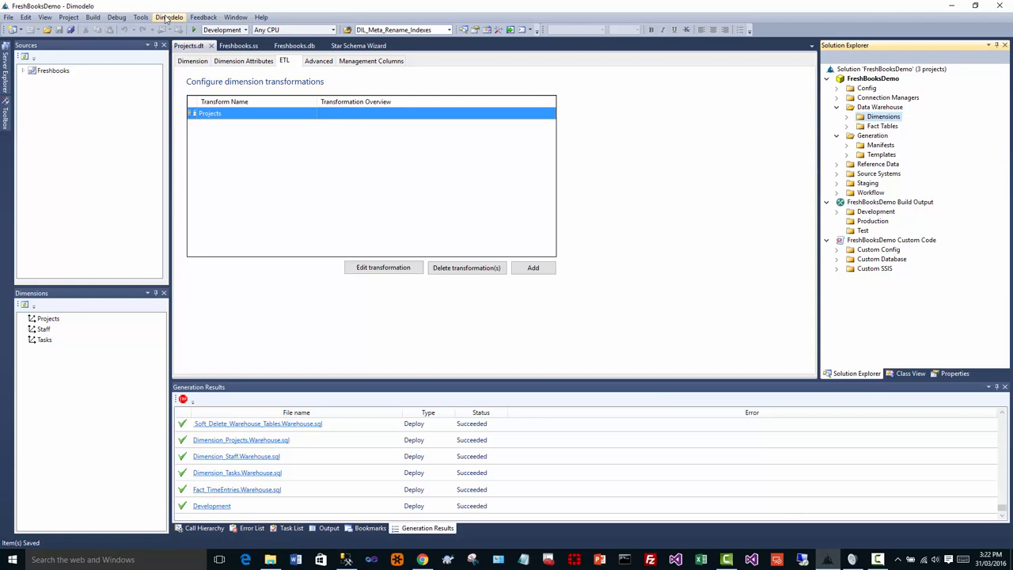
mouse_move(170, 16)
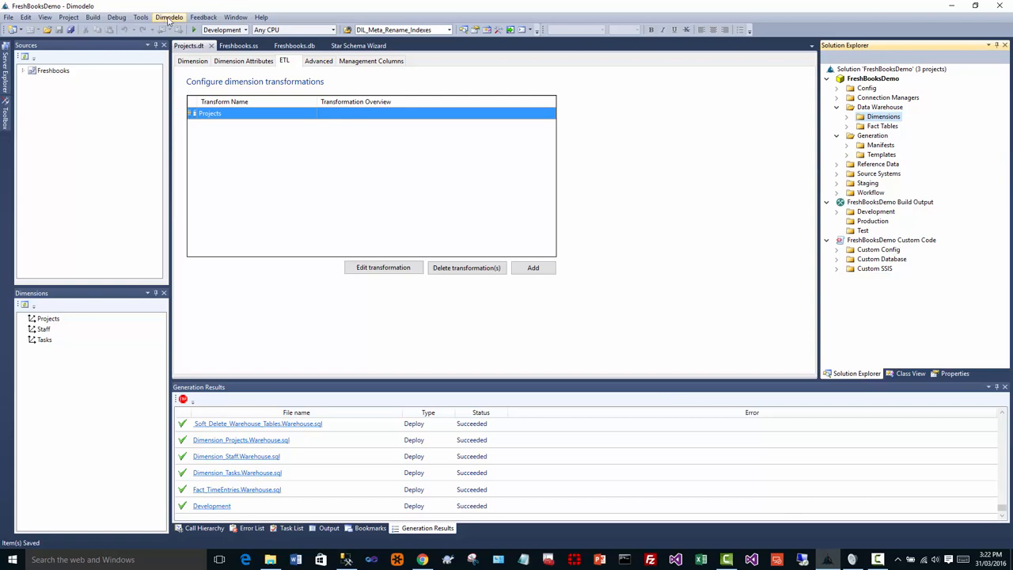
click(171, 17)
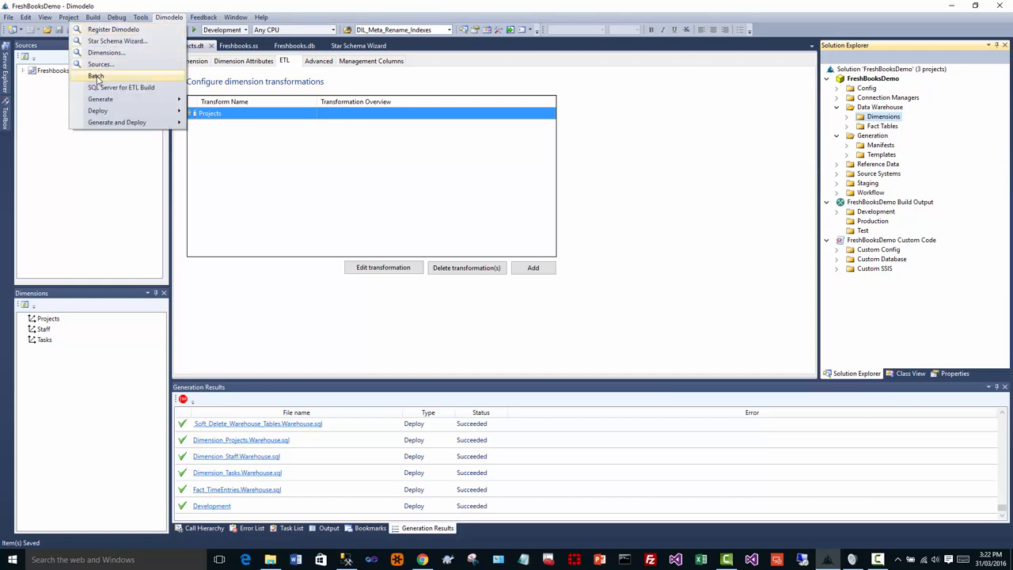
click(95, 74)
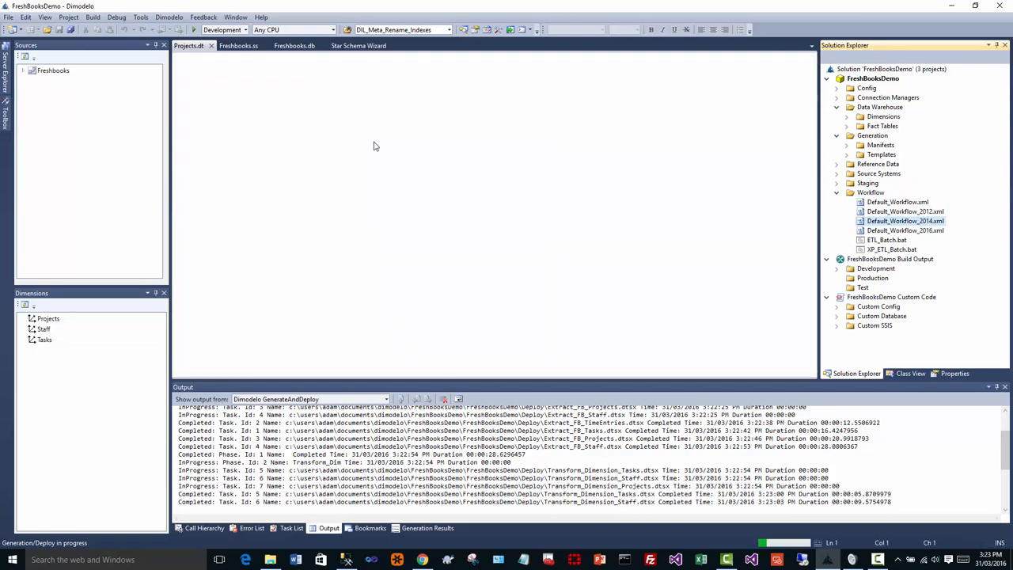
double_click(905, 220)
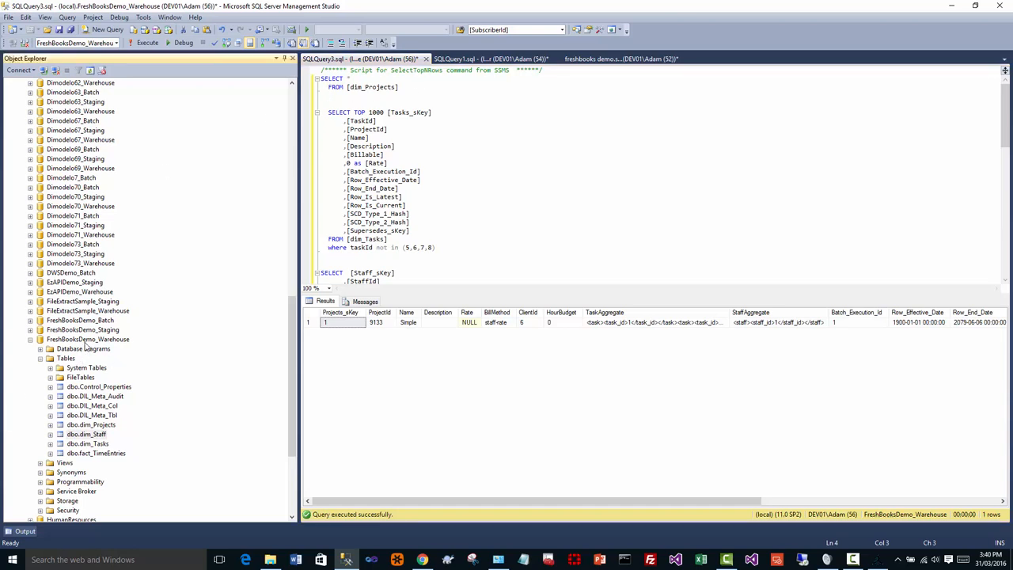
Query dim_Projects, dim_Tasks, dim_Staff and fact_TimeEntries, confirming a 20-hour fact row.
click(75, 339)
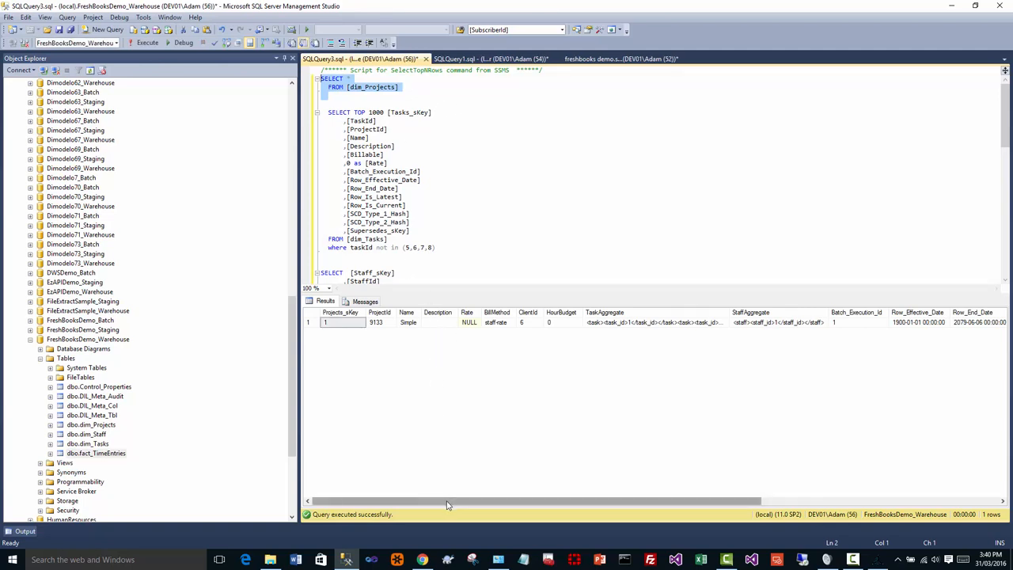
scroll(right, 3)
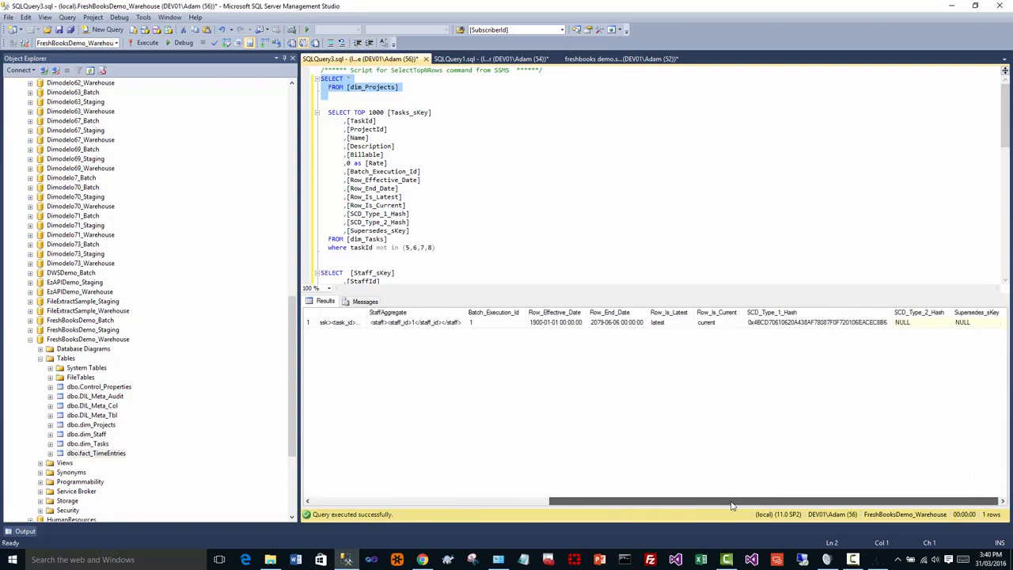
mouse_move(708, 505)
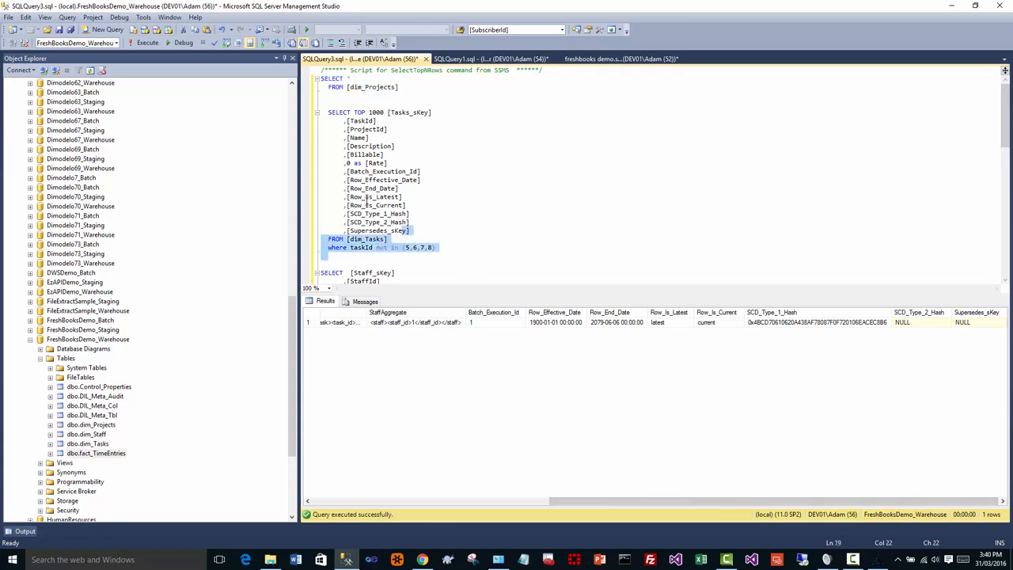
click(126, 43)
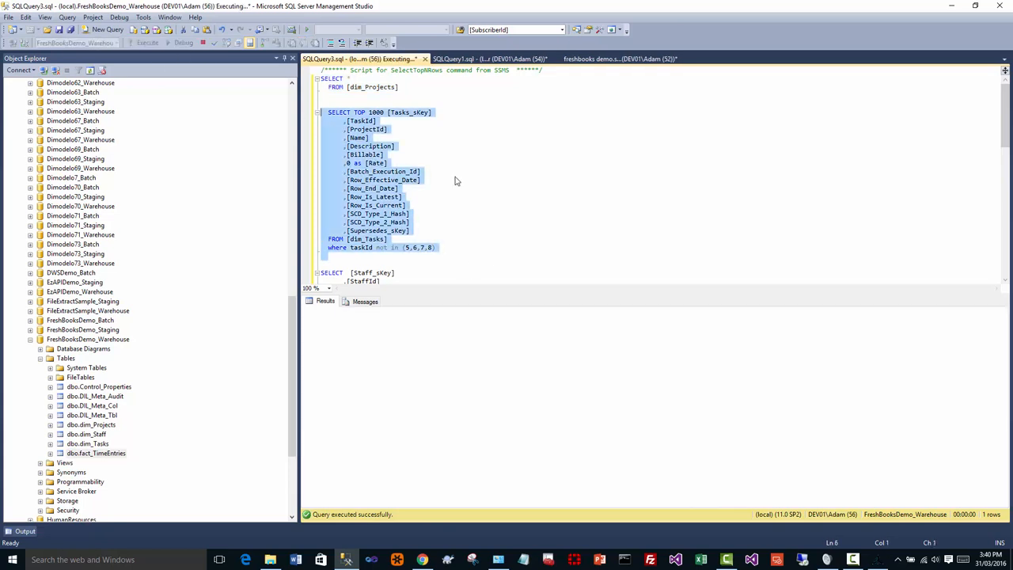
click(155, 44)
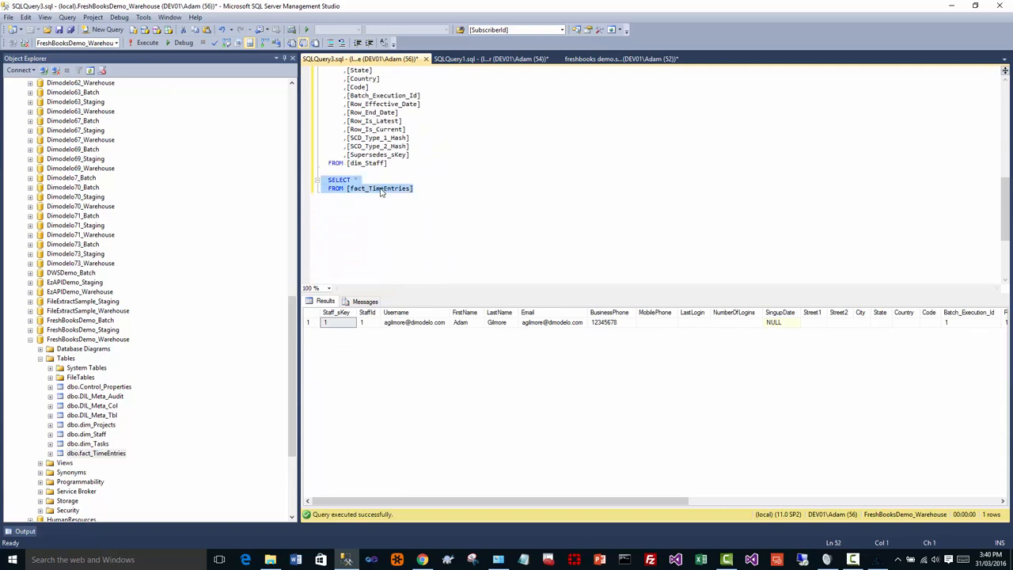
click(141, 45)
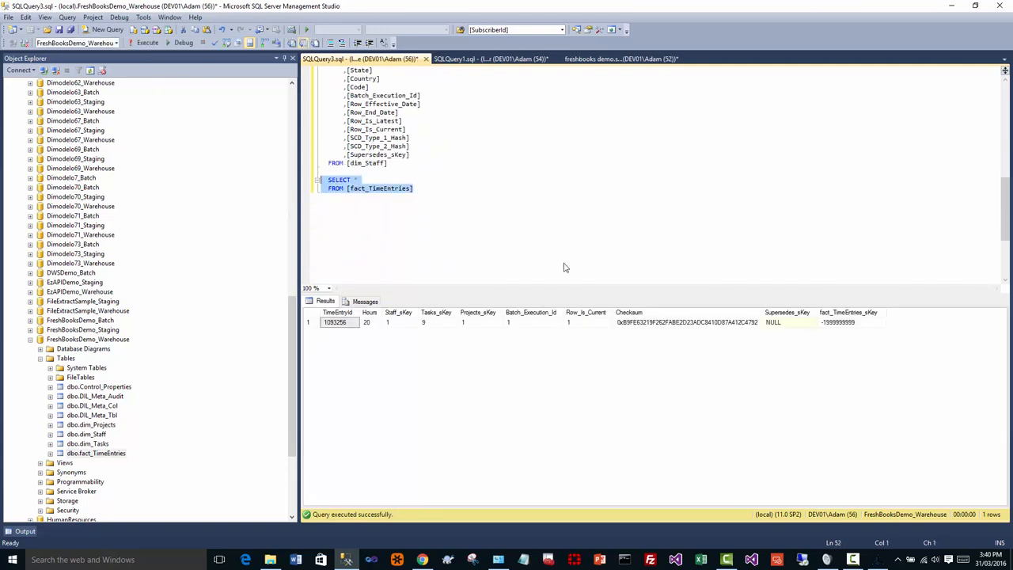